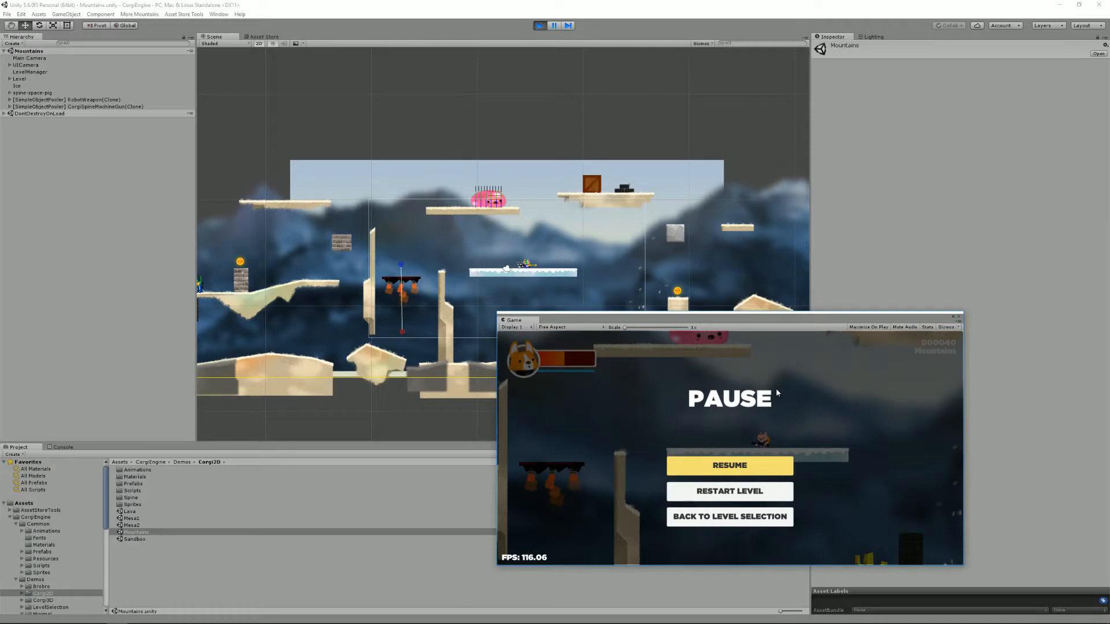
Step: Stop the paused Mountains demo so the scene returns to edit mode
click(729, 465)
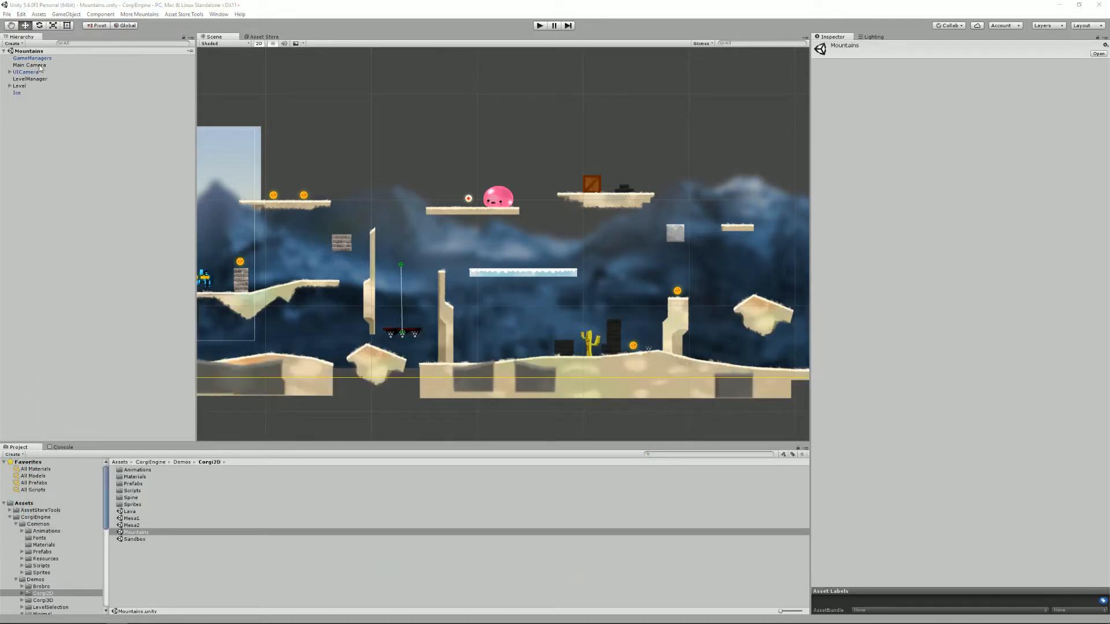
Step: Inspect the Main Camera, then the UICamera with its GUI Manager component
click(29, 64)
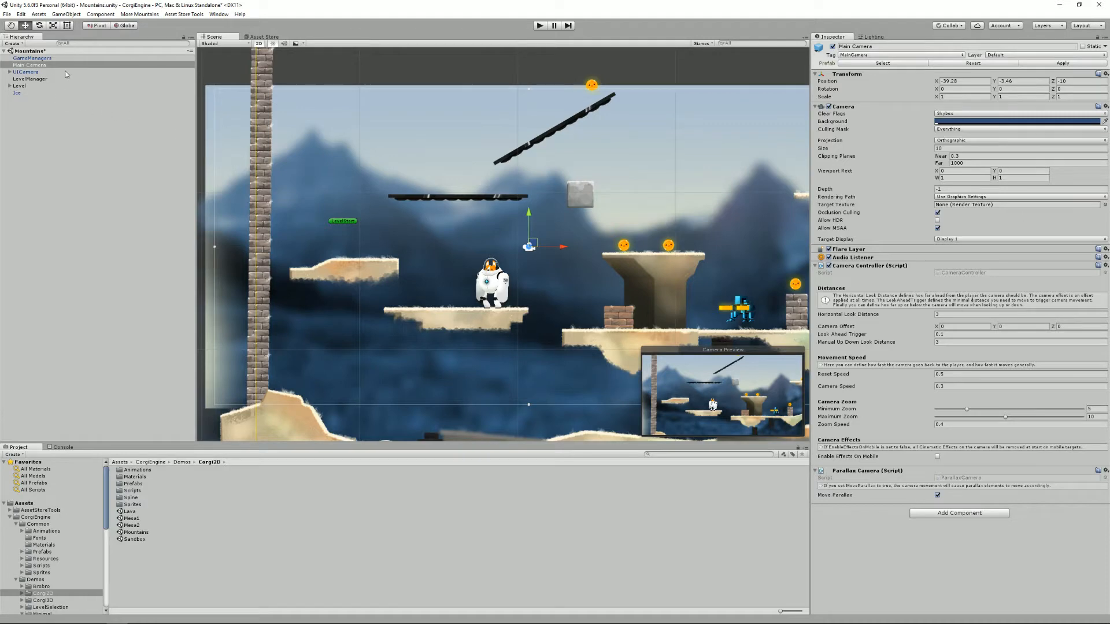
click(28, 72)
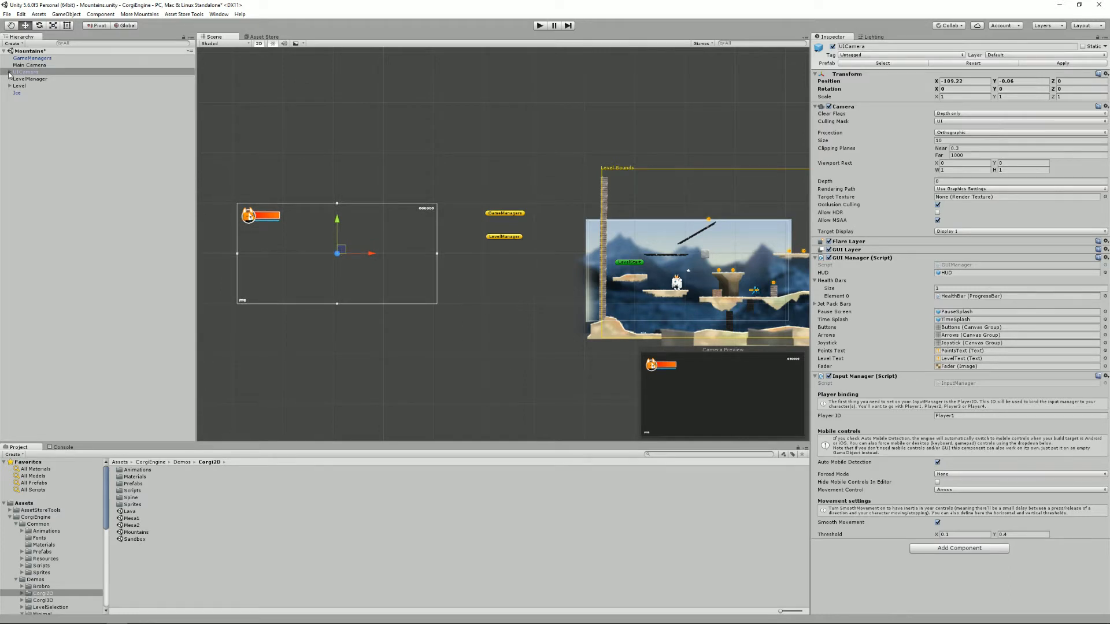
Step: Expand UICamera, inspect Canvas and PauseSplash, and open GUIManager in MonoDevelop
click(5, 71)
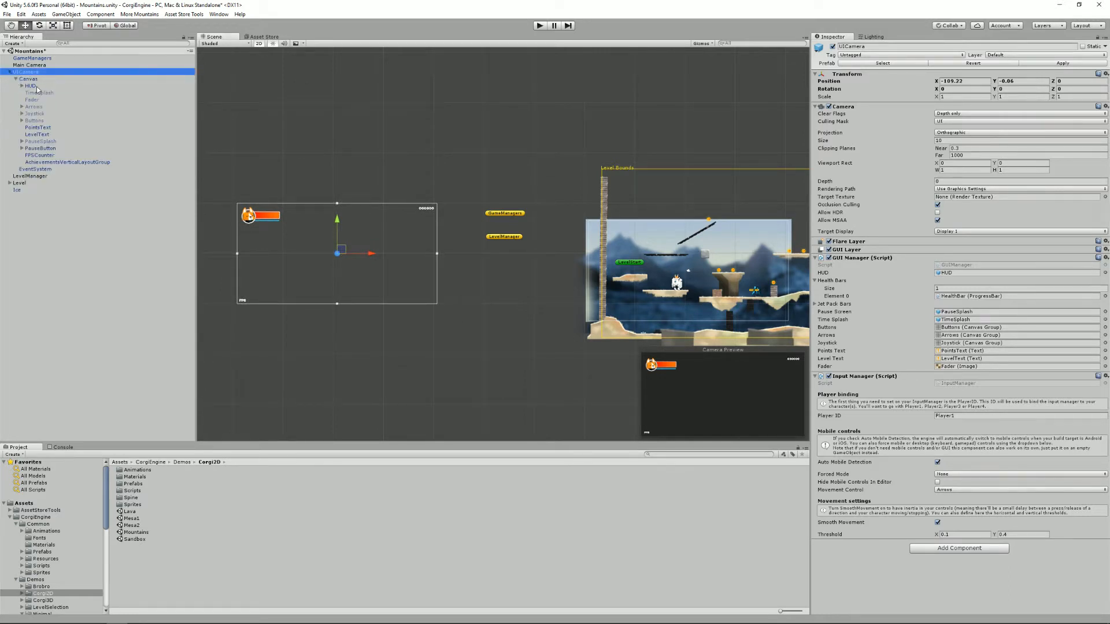
click(26, 79)
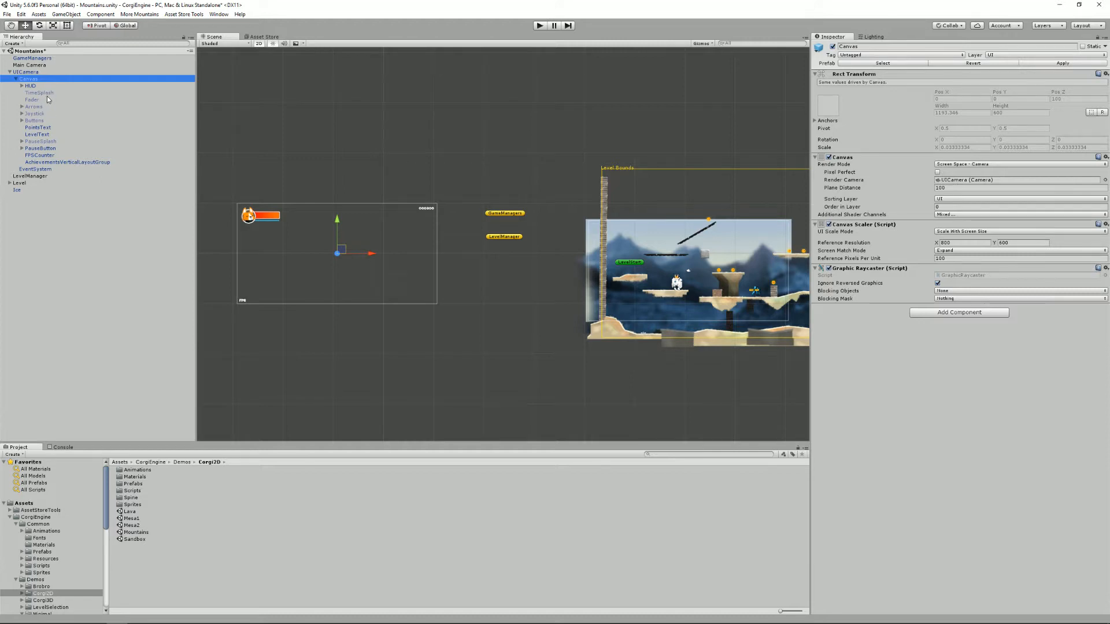
mouse_move(42, 122)
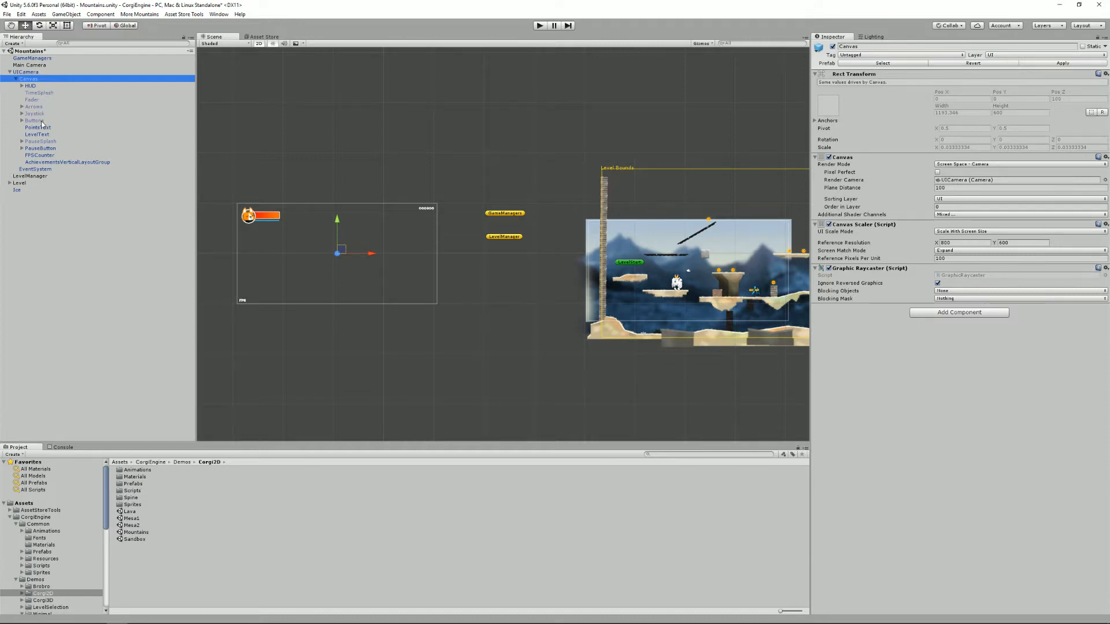
click(41, 141)
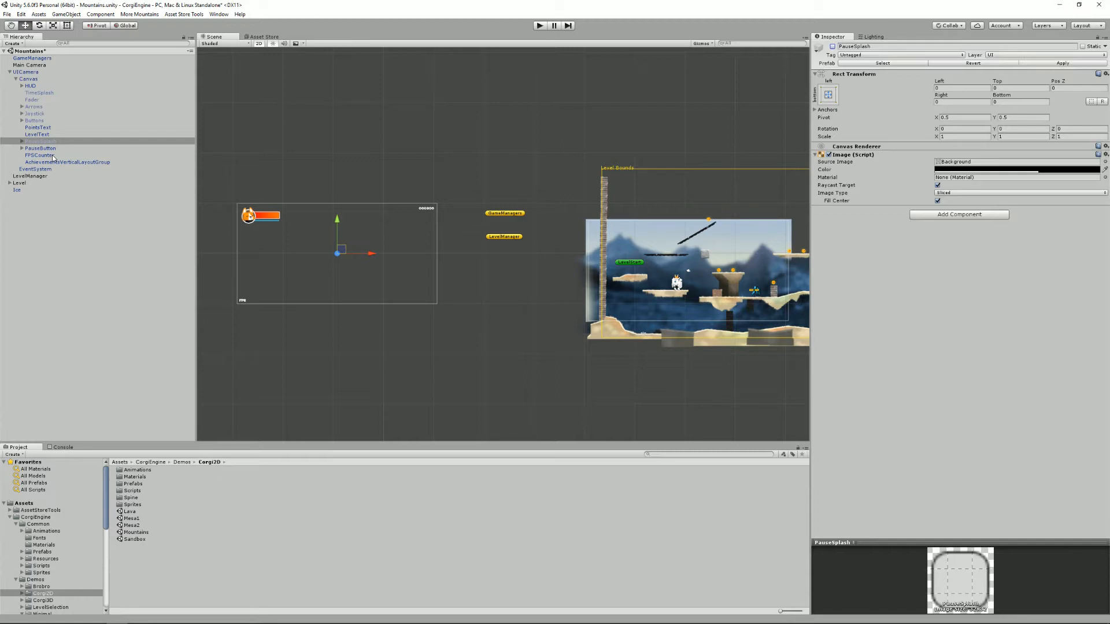
click(37, 142)
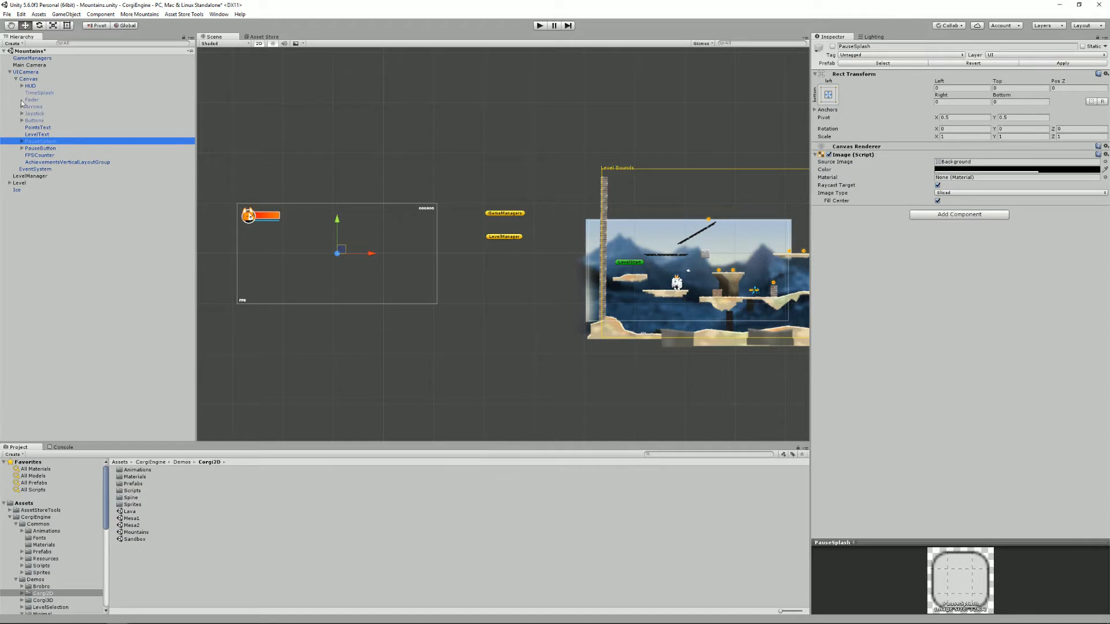
click(26, 72)
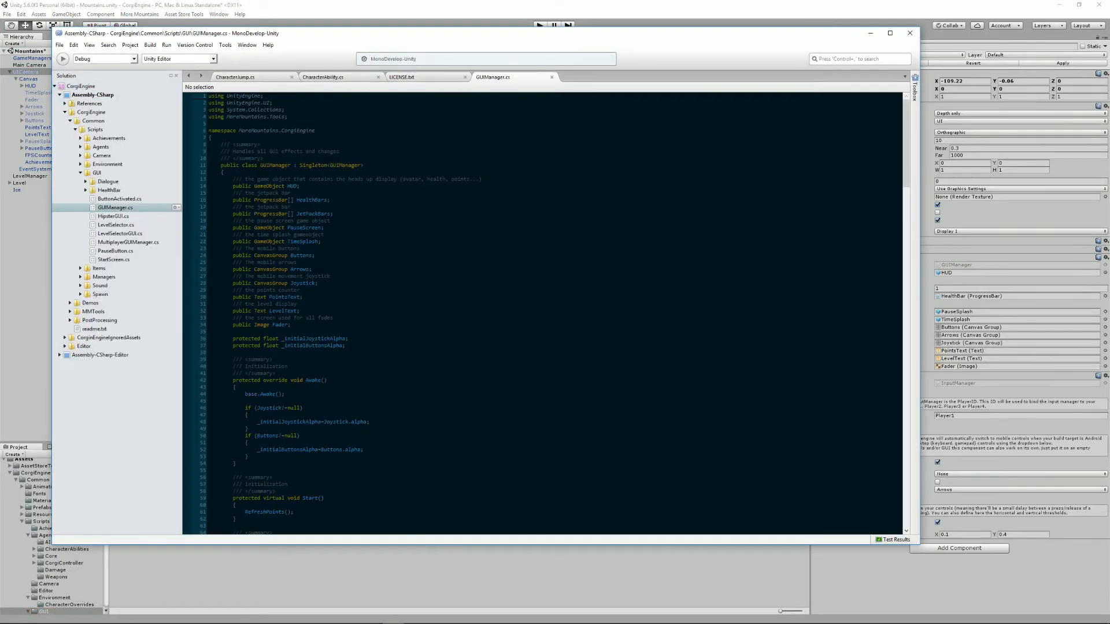
Step: Read through GUIManager.cs, from the JetPackBars field past UpdateJetpackBar to the end
drag(233, 179, 290, 325)
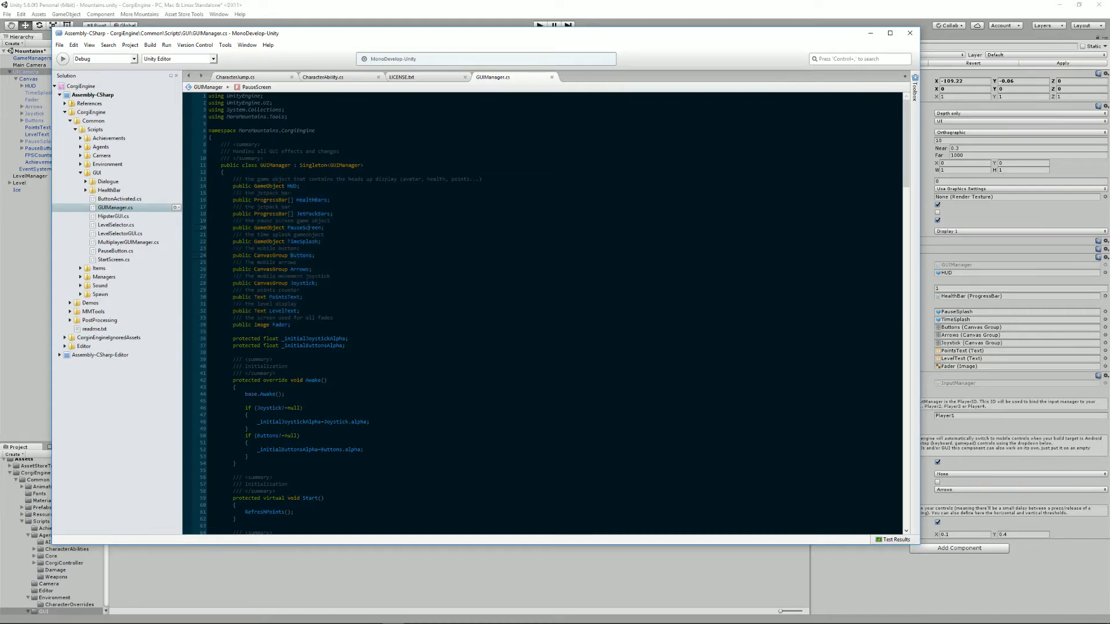
click(305, 214)
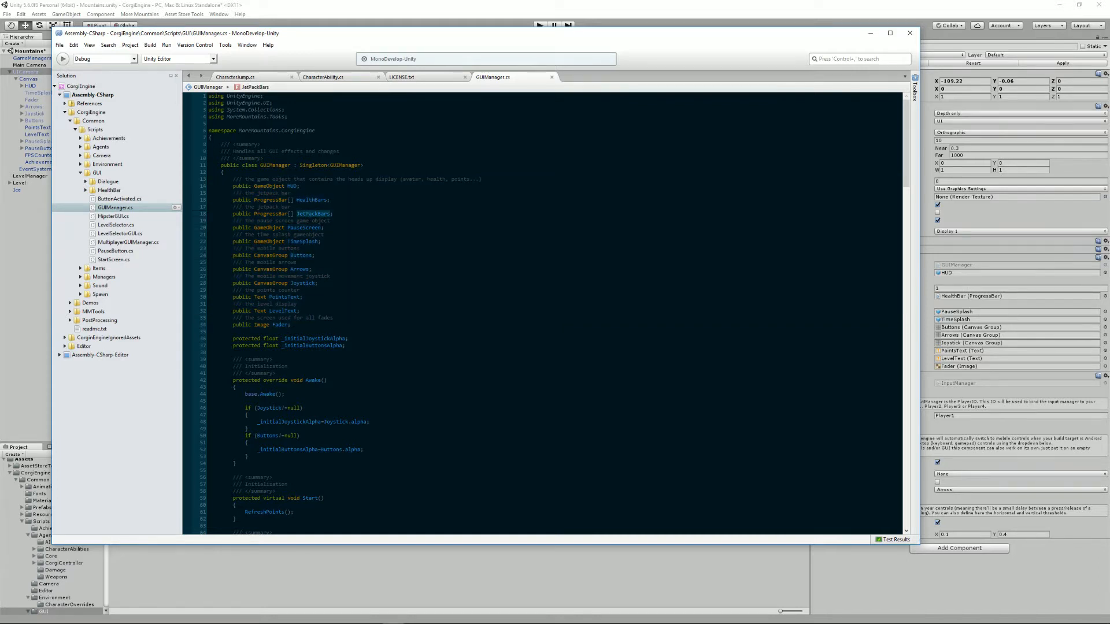
scroll(down, 3)
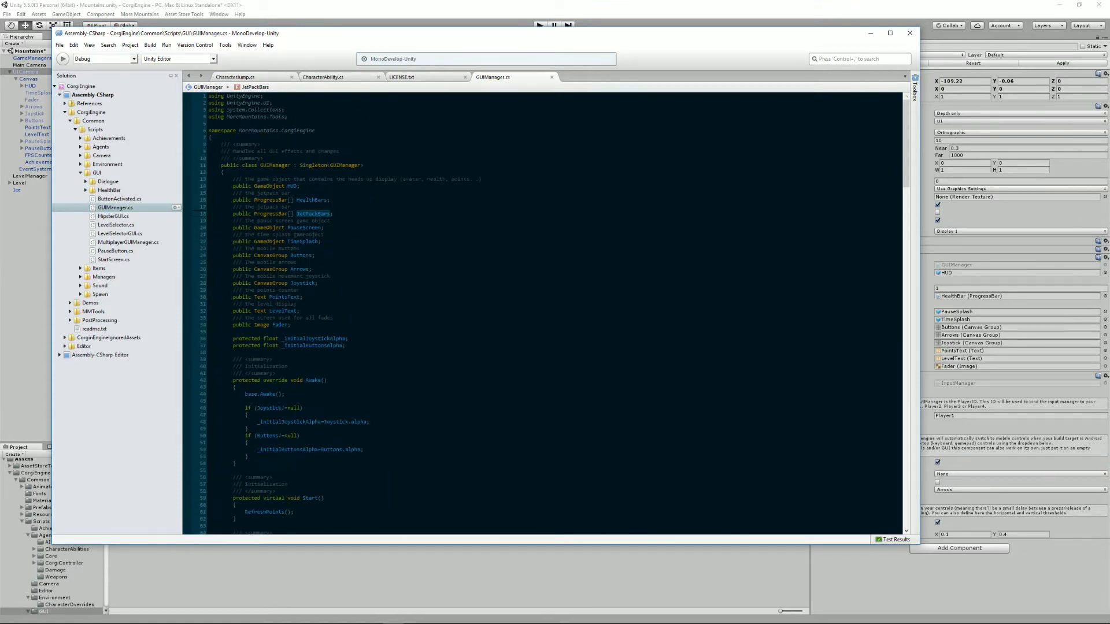
scroll(down, 3)
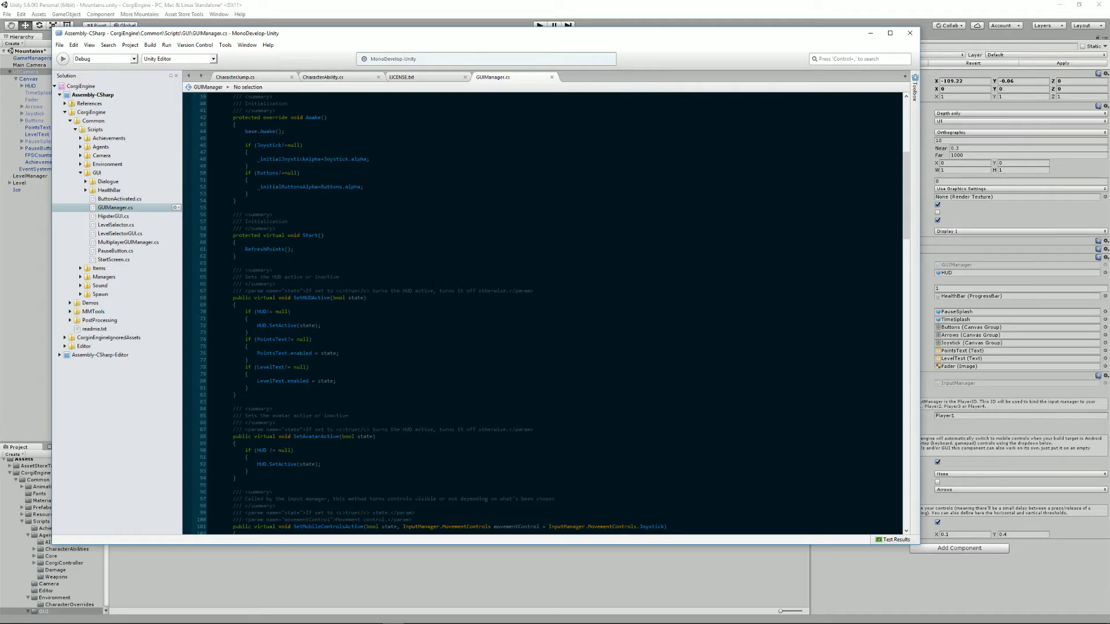
scroll(down, 3)
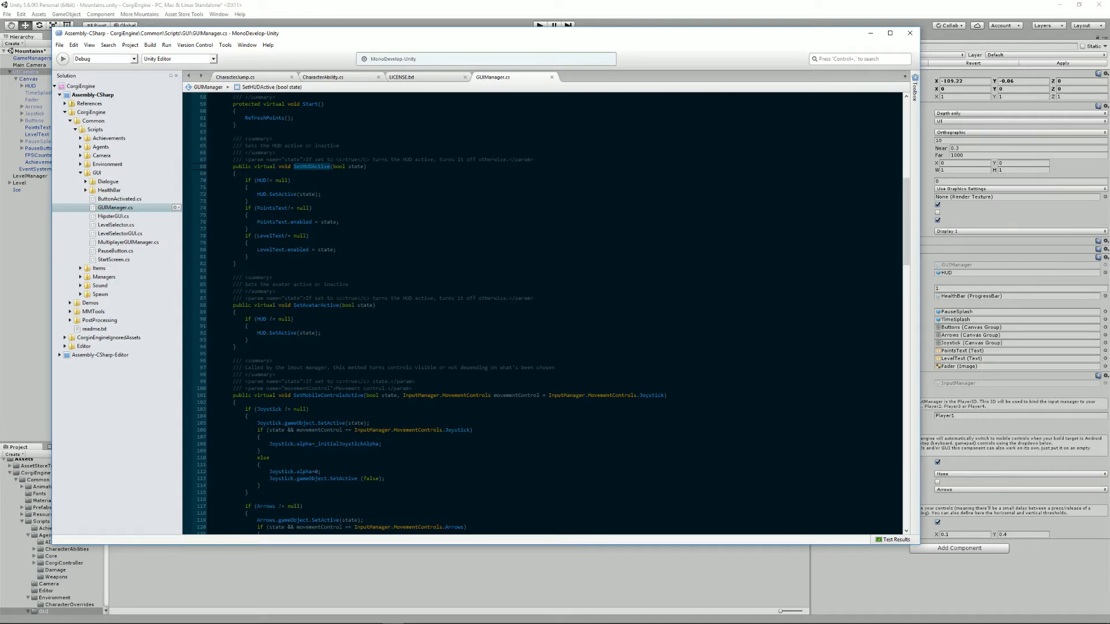
scroll(down, 3)
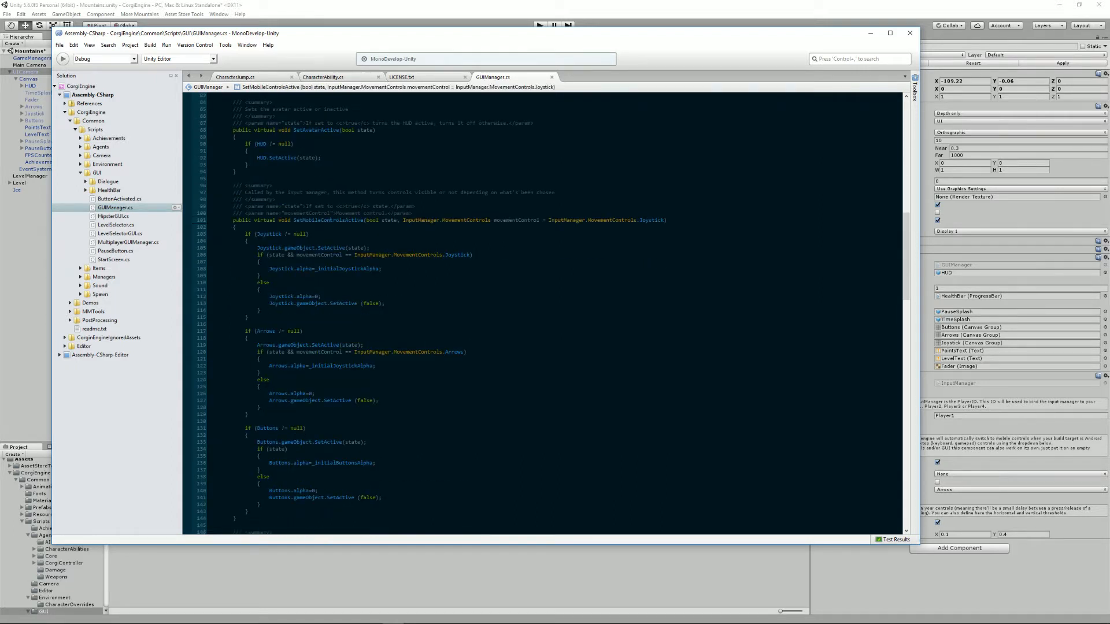
scroll(down, 3)
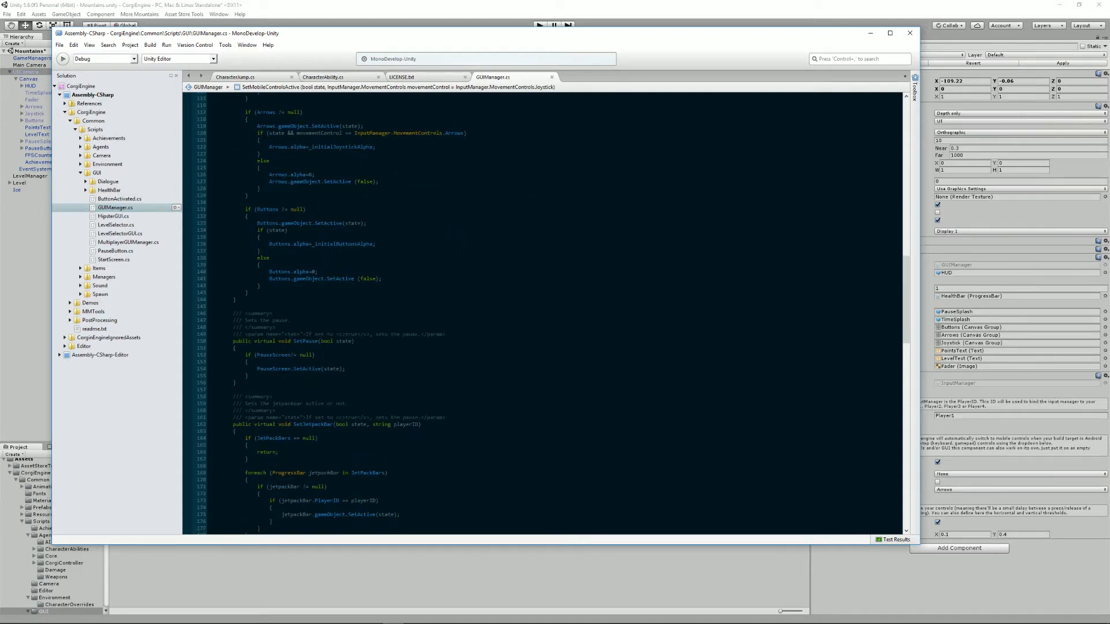
scroll(down, 3)
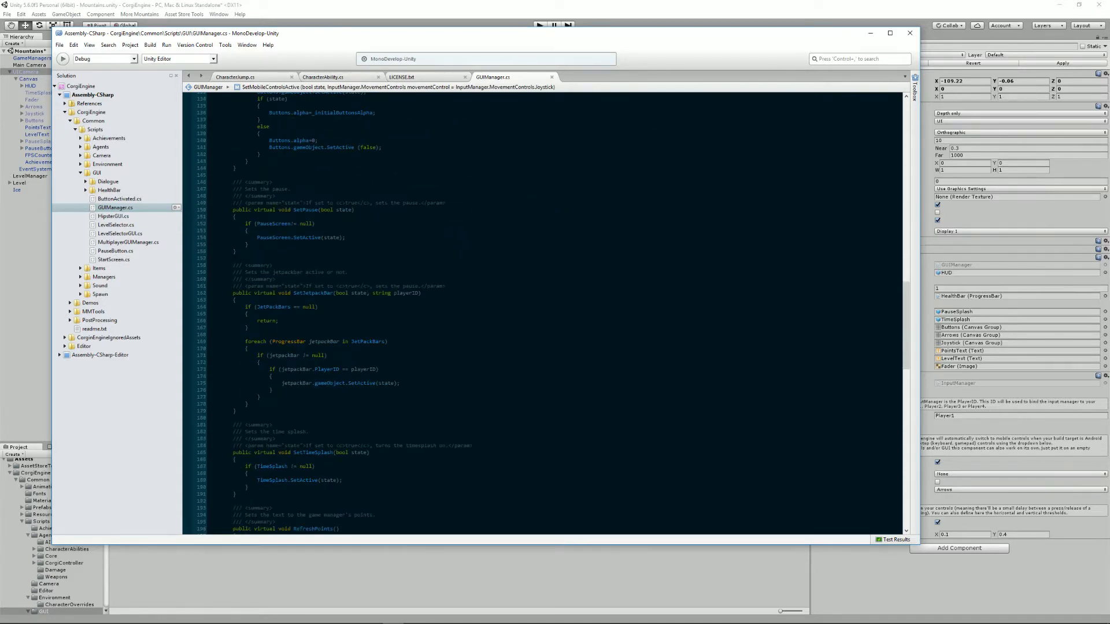
scroll(down, 3)
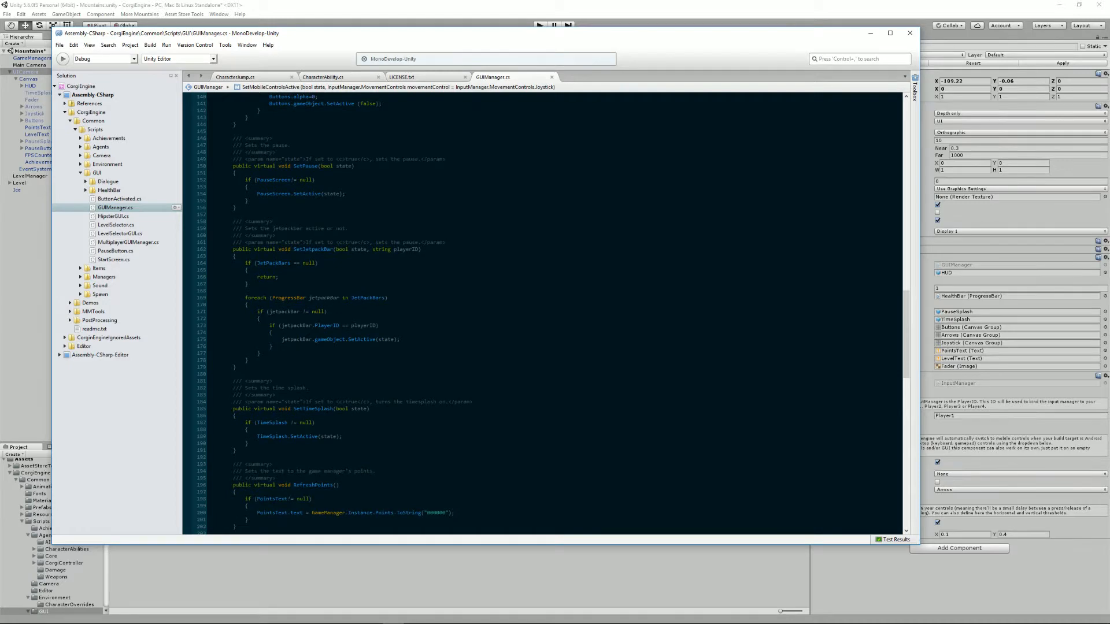
scroll(down, 3)
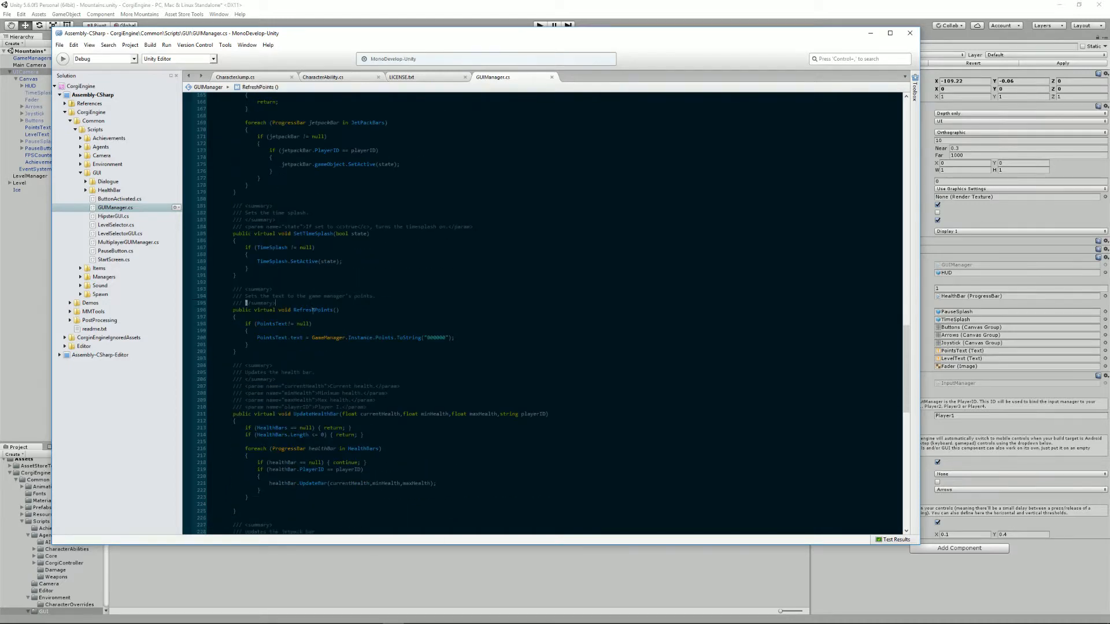
scroll(down, 3)
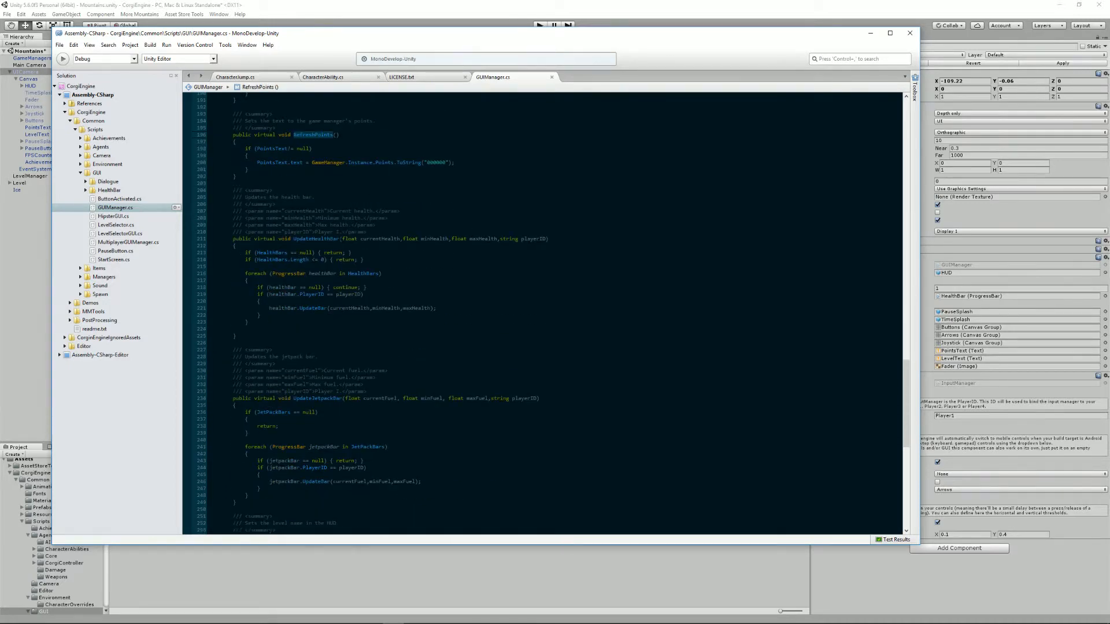
scroll(down, 3)
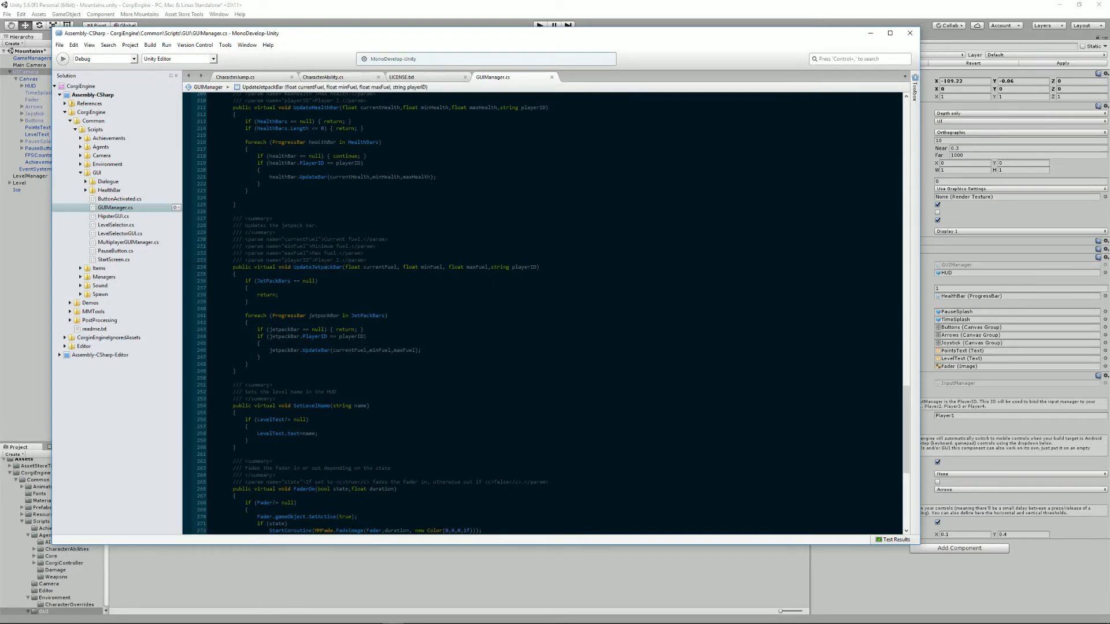
double_click(317, 267)
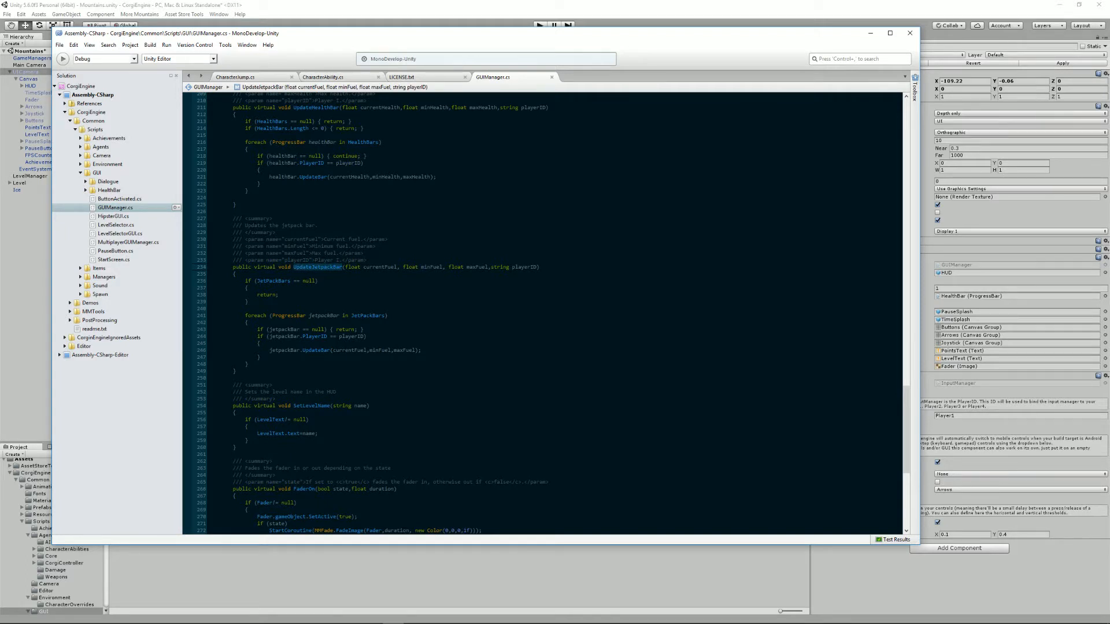
scroll(down, 3)
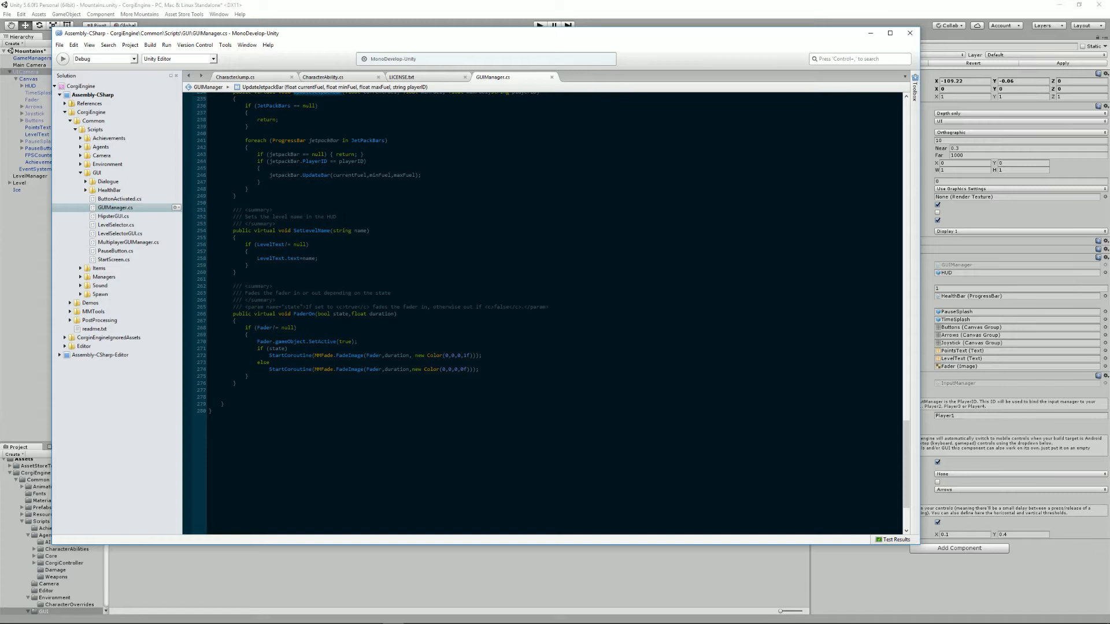
mouse_move(513, 21)
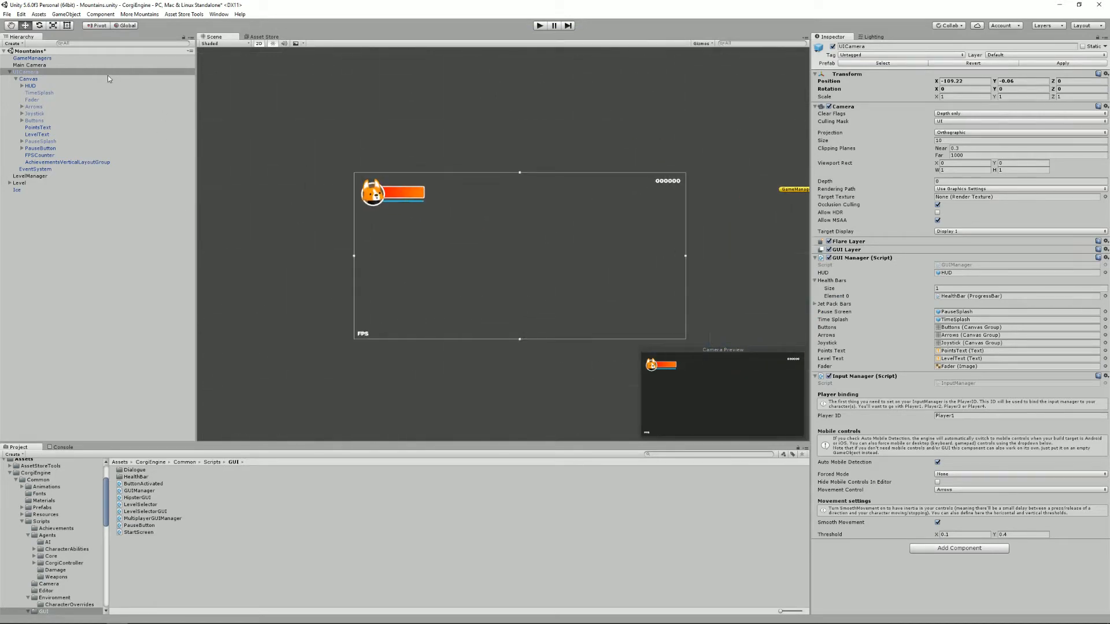
Step: Move the HUD group to the canvas's bottom-left corner and briefly test in Play mode
click(31, 85)
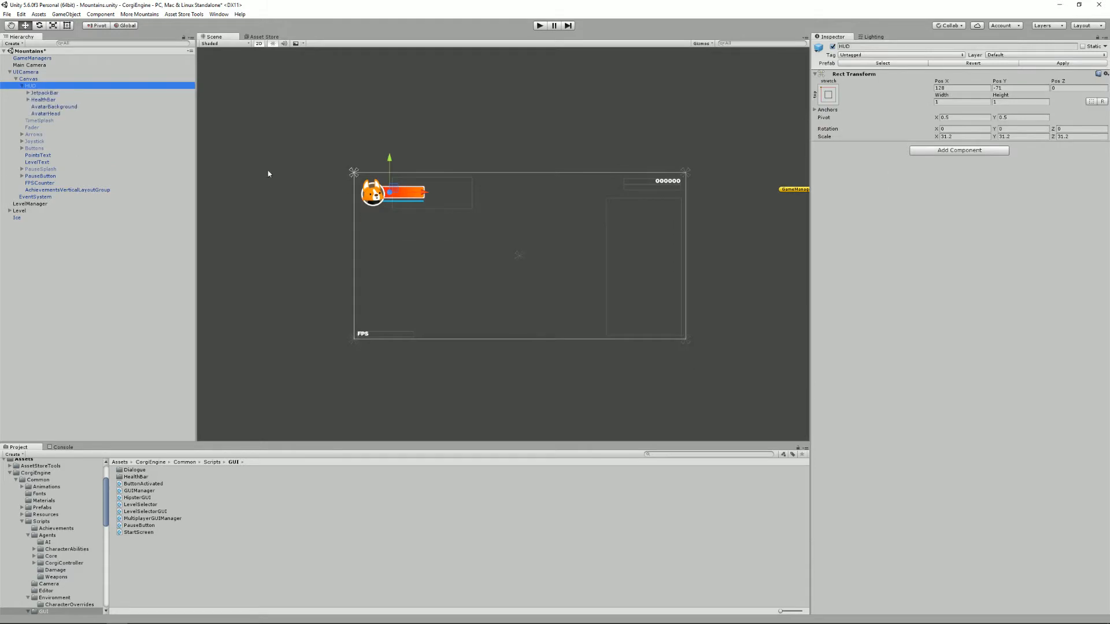
mouse_move(394, 189)
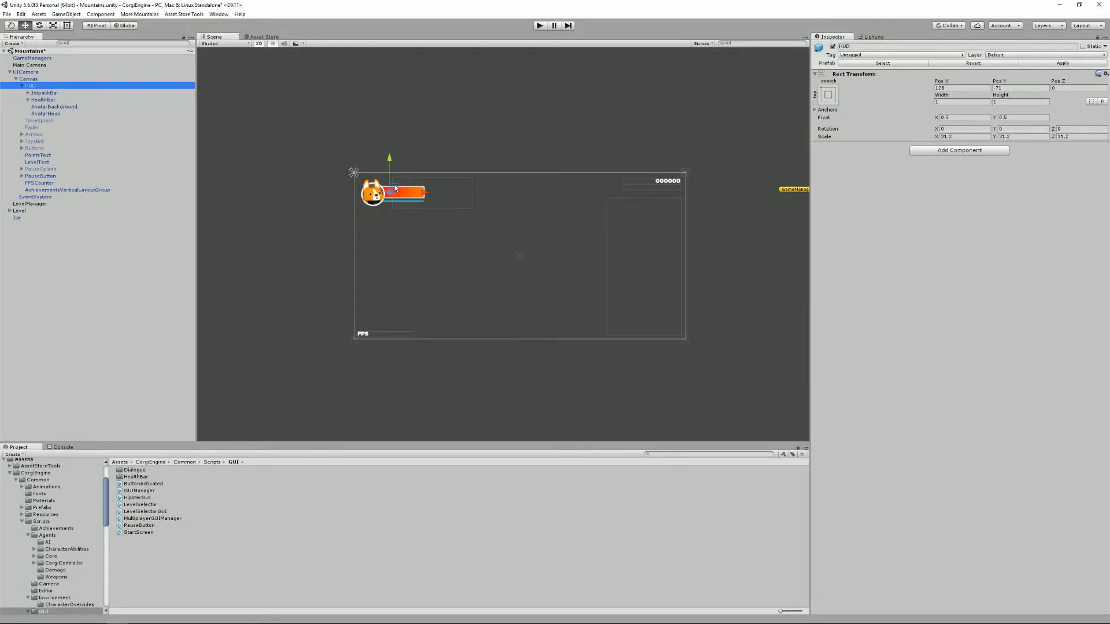
drag(393, 191, 395, 317)
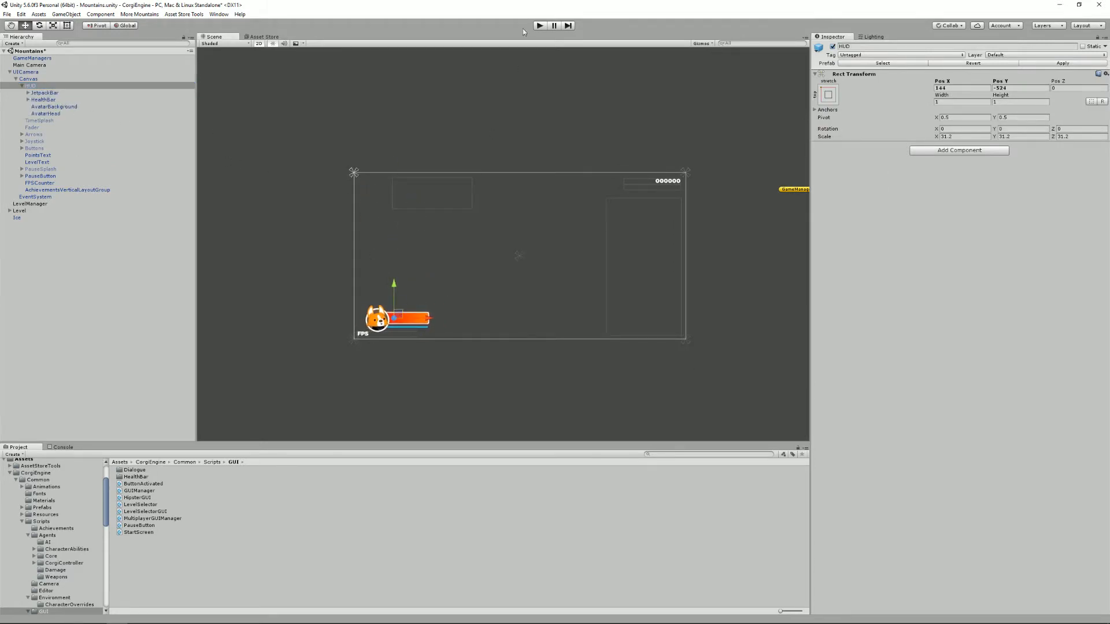
click(539, 25)
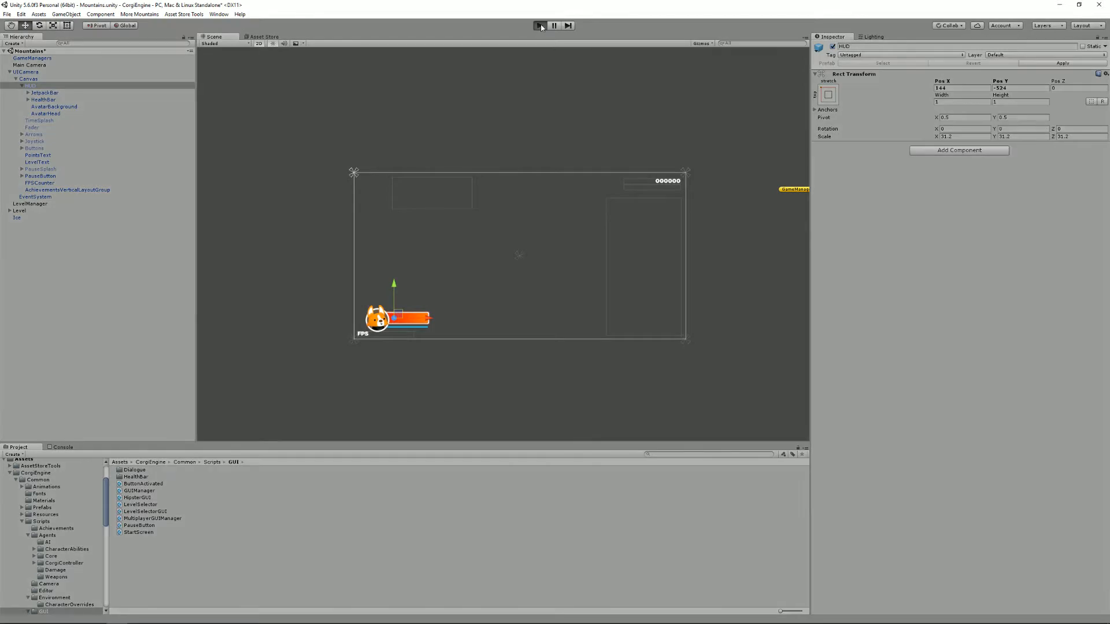
click(539, 25)
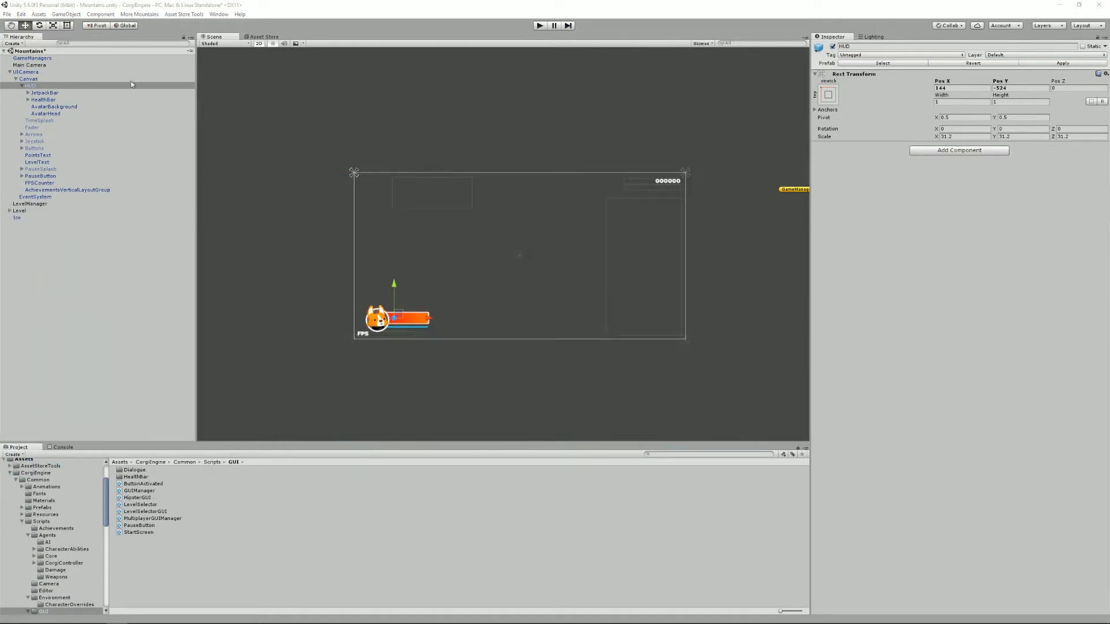
Step: Remove AvatarHead and set AvatarBackground's source image to background-assets_24
click(54, 106)
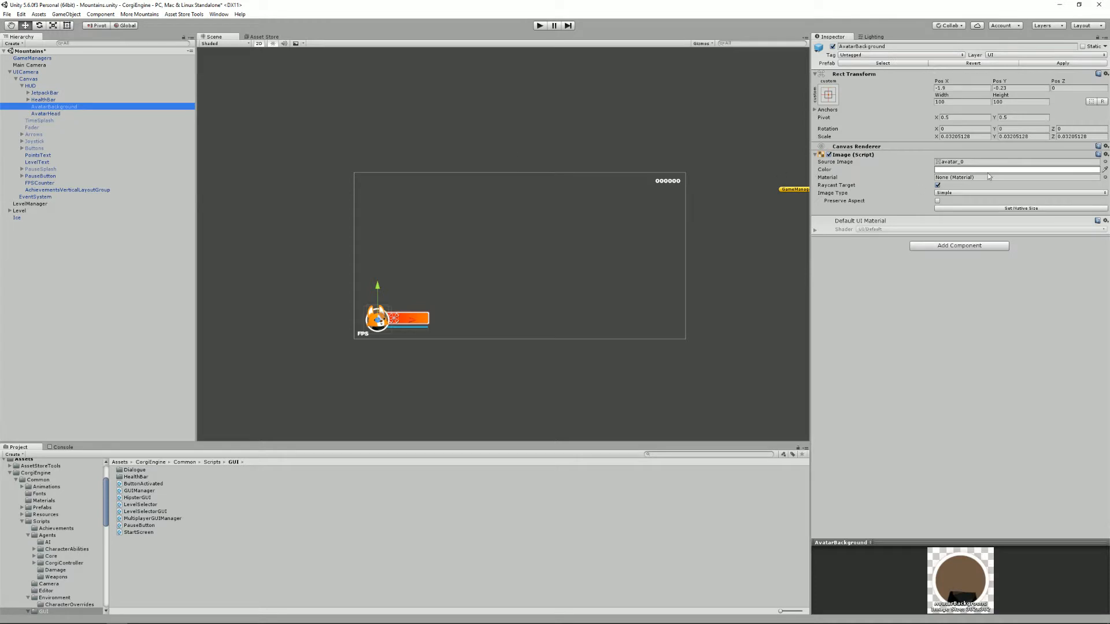
click(45, 113)
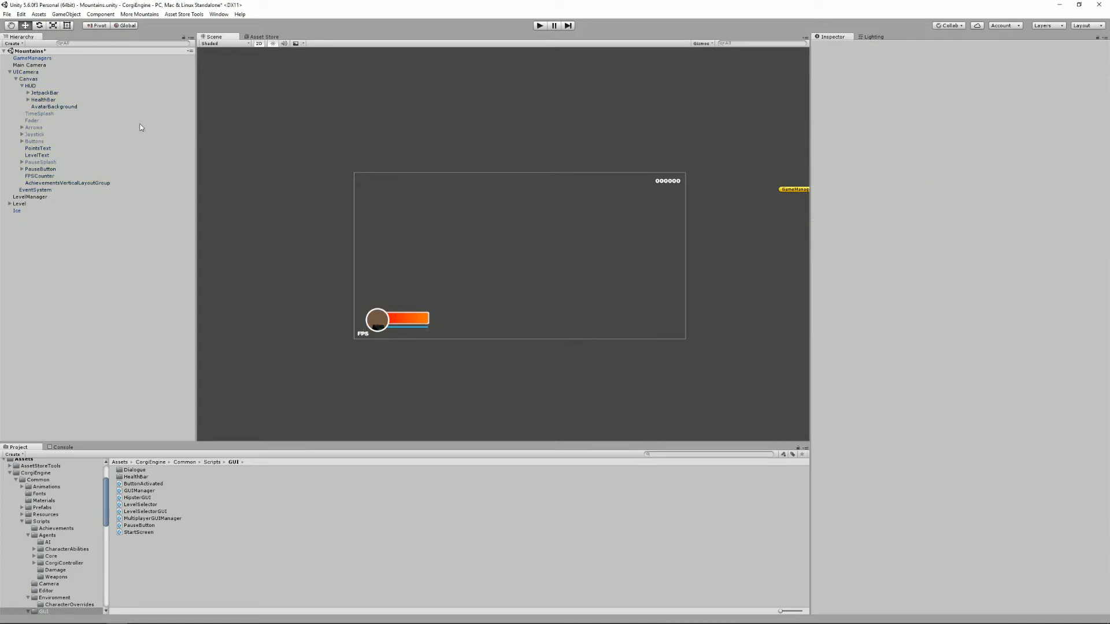
click(54, 107)
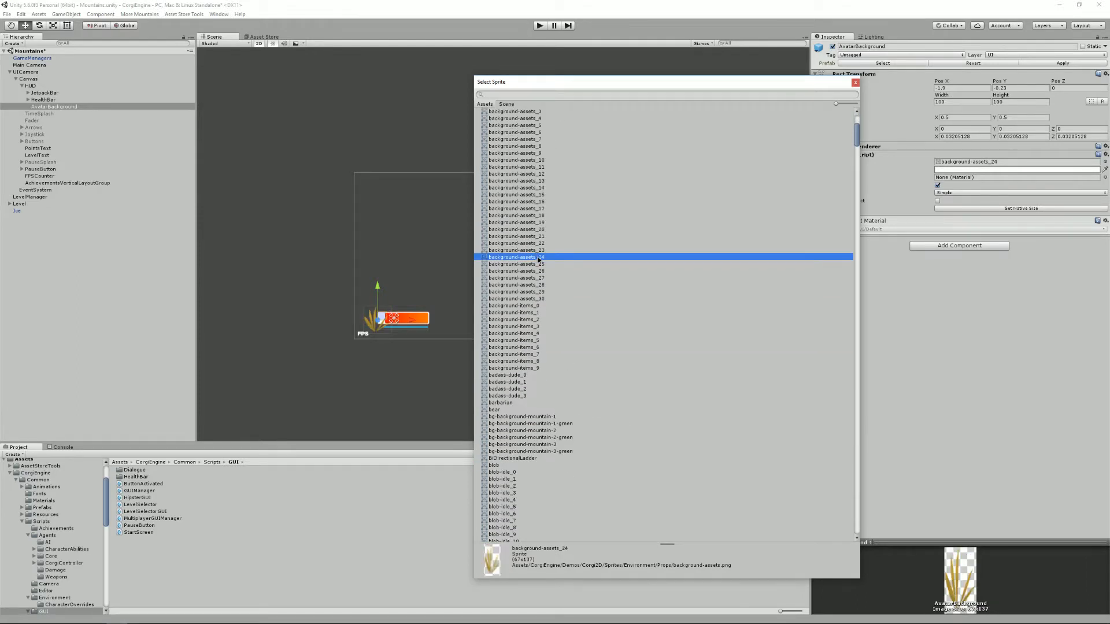
double_click(516, 256)
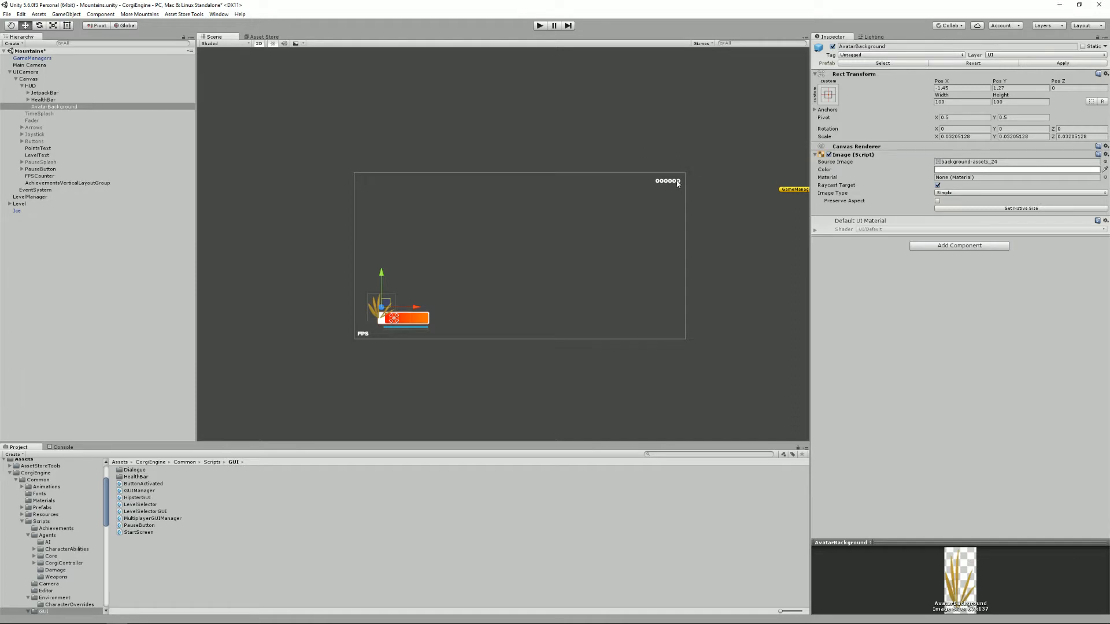
Step: Select PointsText and give it the 8-BIT WONDER font
click(37, 148)
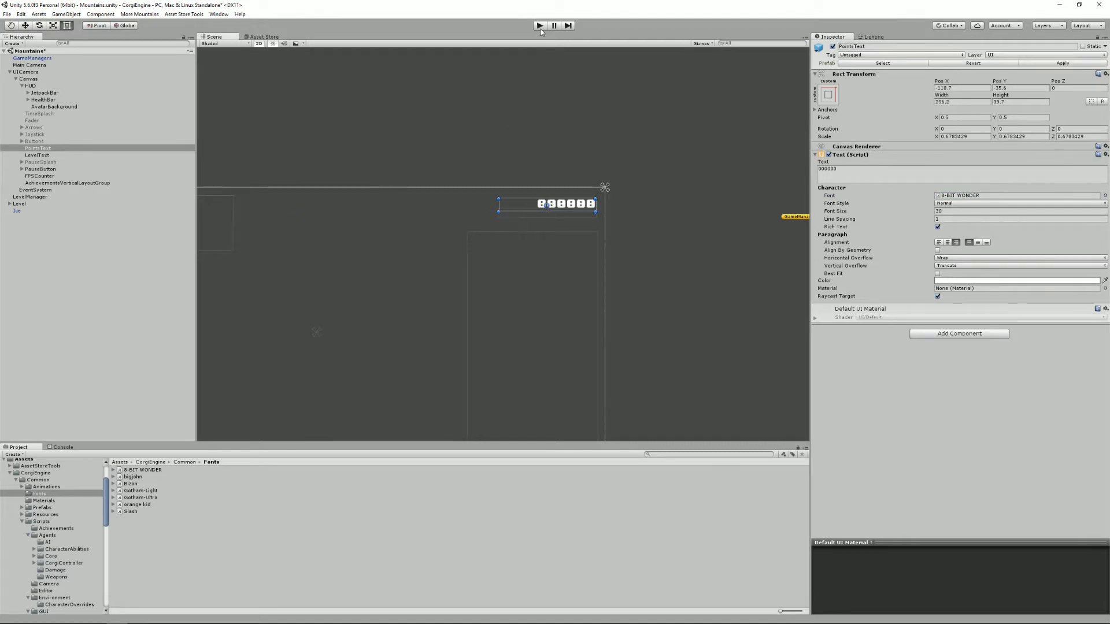
Step: Drag PointsText from the top-right down to the bottom-left beside the FPS readout
click(539, 26)
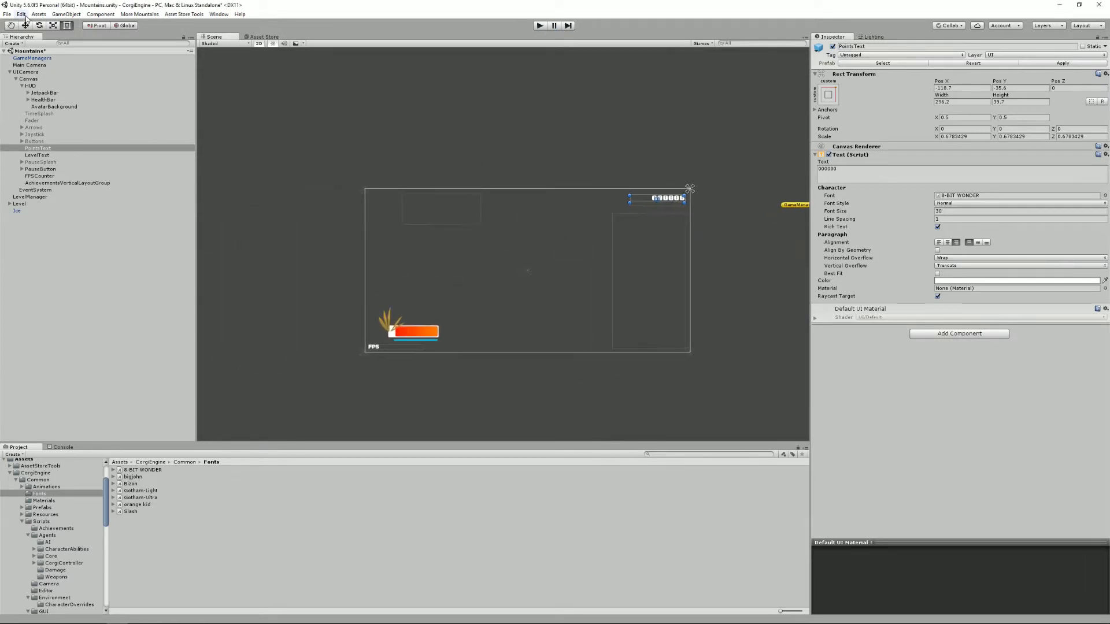
drag(655, 198, 665, 283)
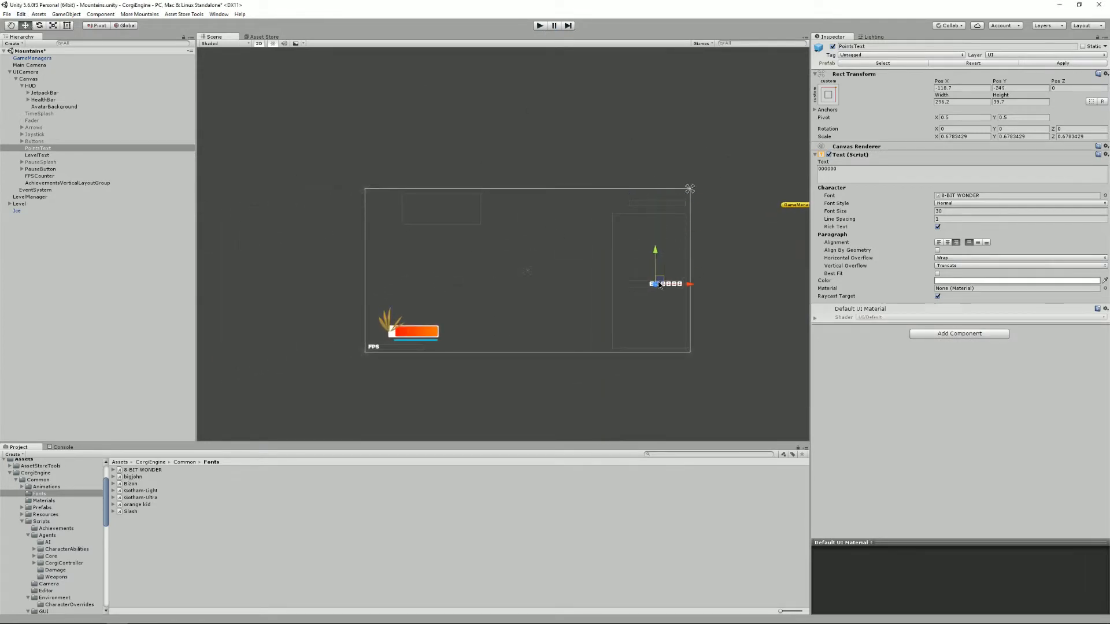
drag(658, 283, 460, 347)
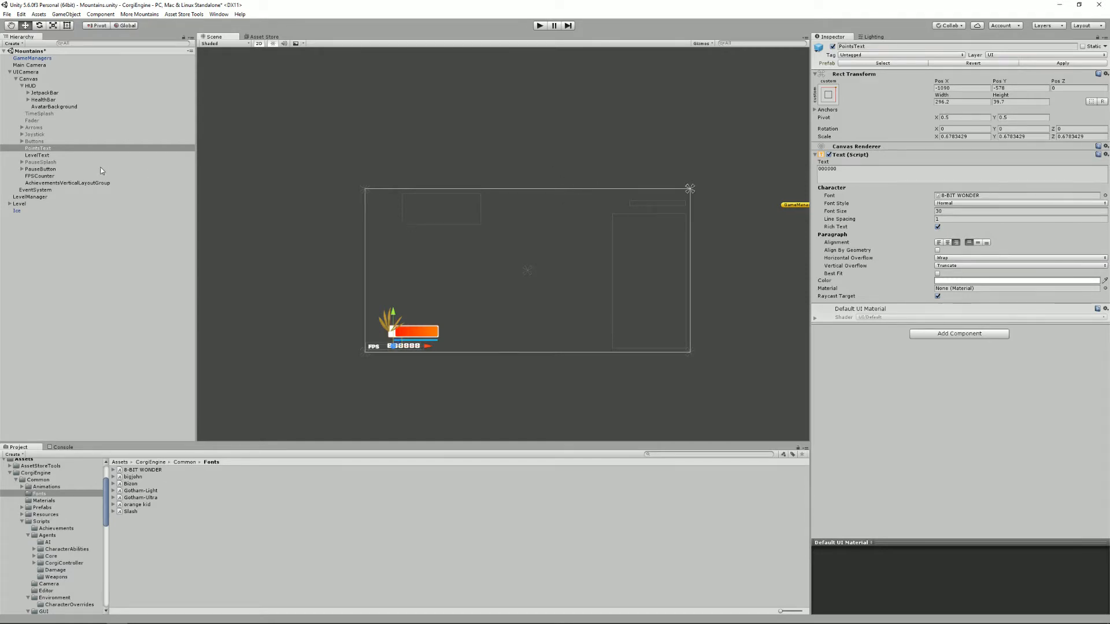
Step: Show PauseSplash, remove RestartLevelButton, place BackToLevelSelection top-right and Resume bottom-right
click(41, 161)
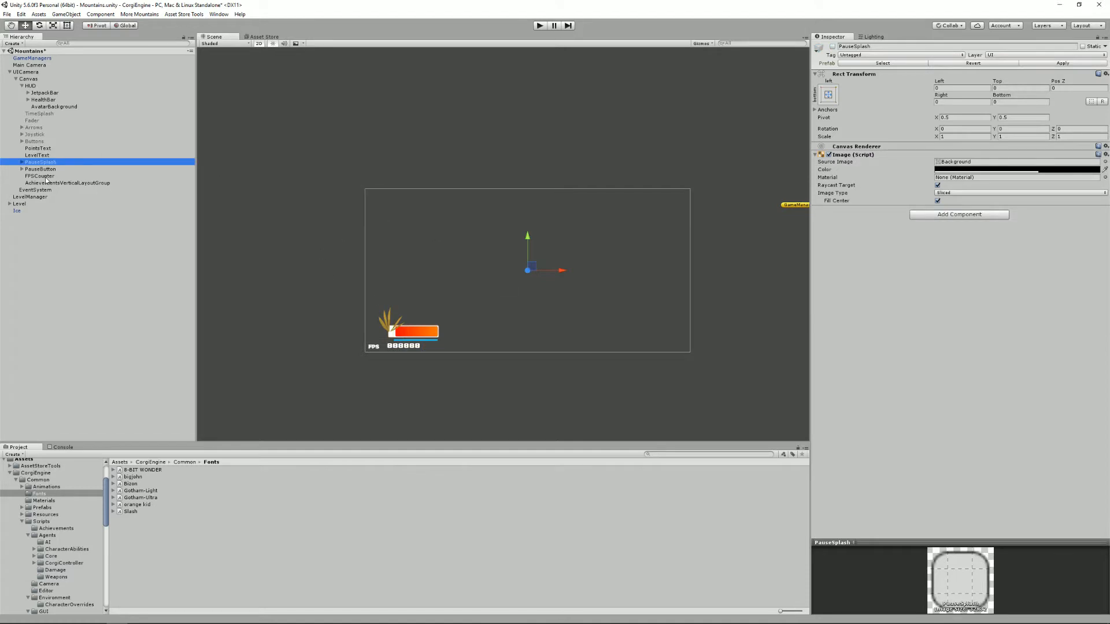
click(16, 162)
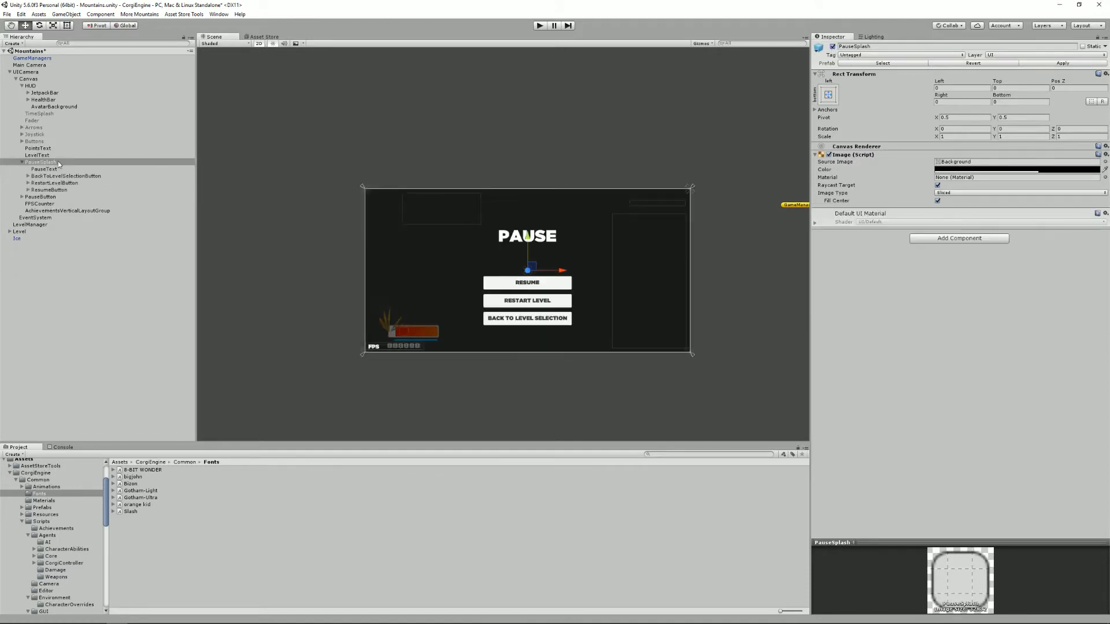
click(1015, 169)
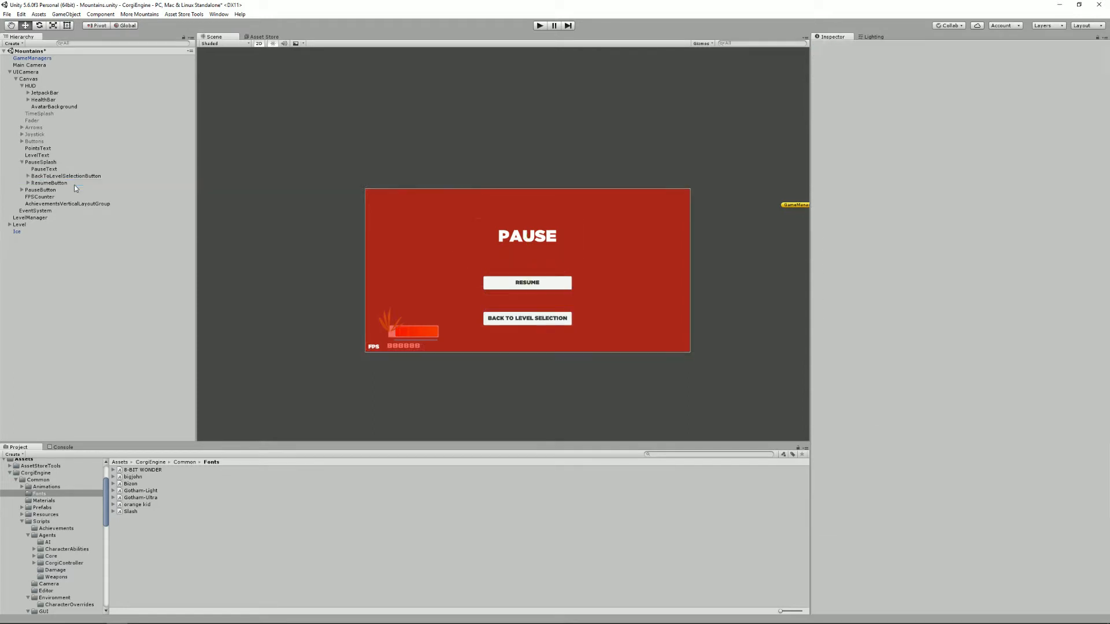
click(67, 176)
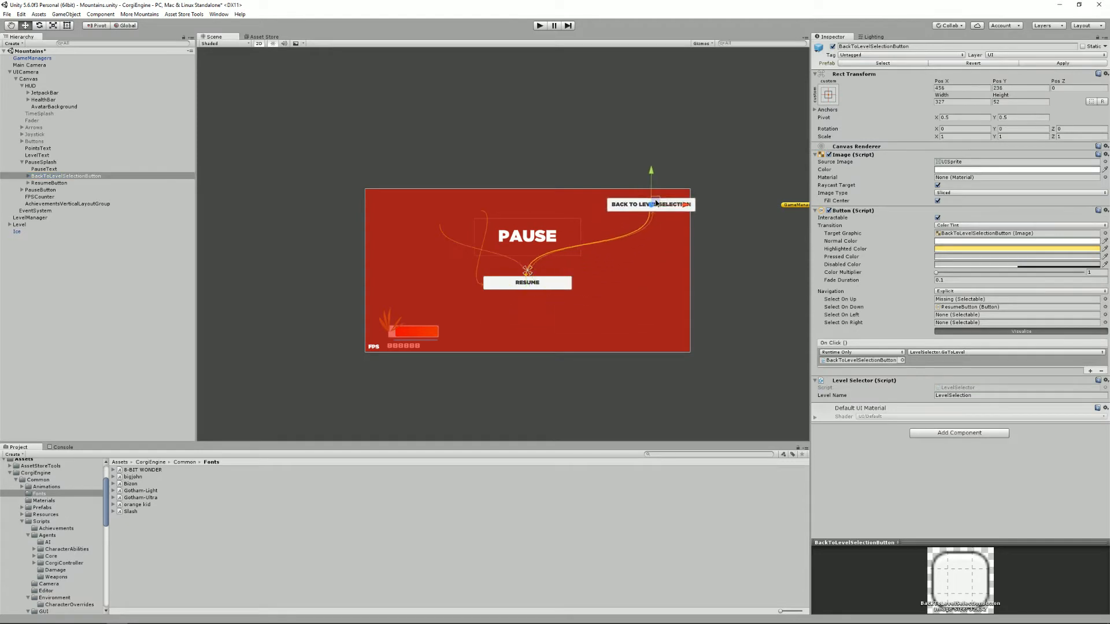
click(48, 183)
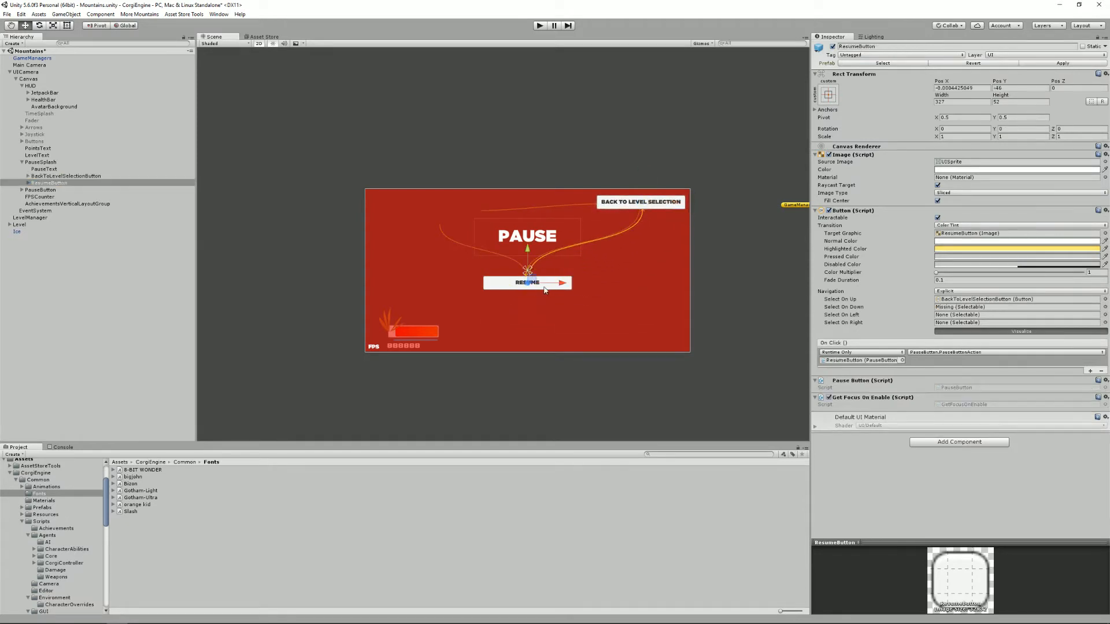
drag(527, 283, 640, 335)
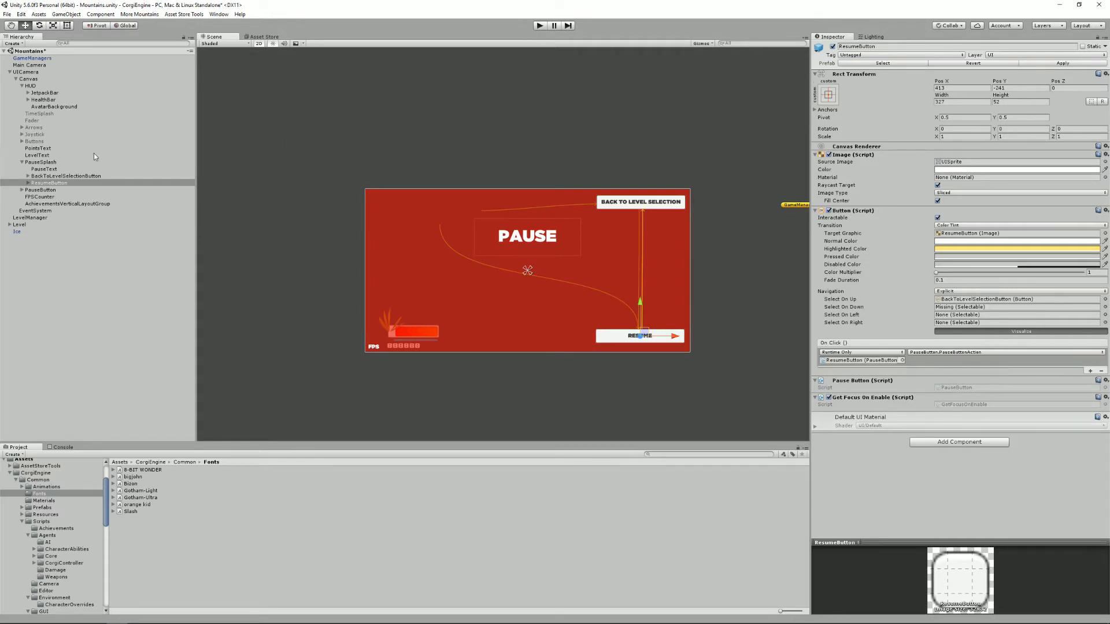
click(40, 162)
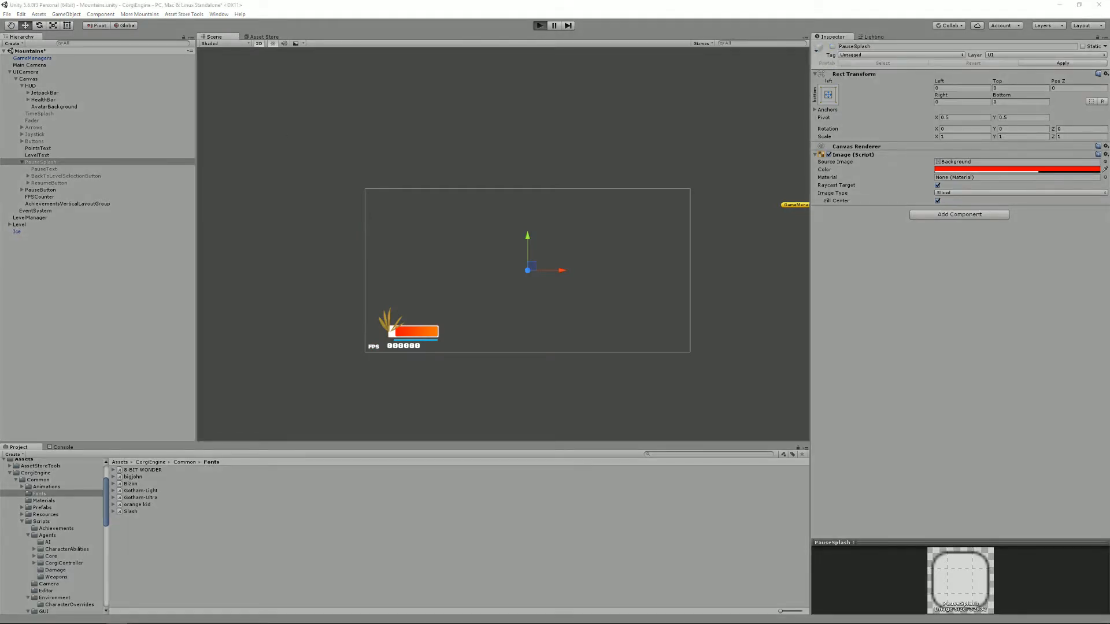
click(539, 25)
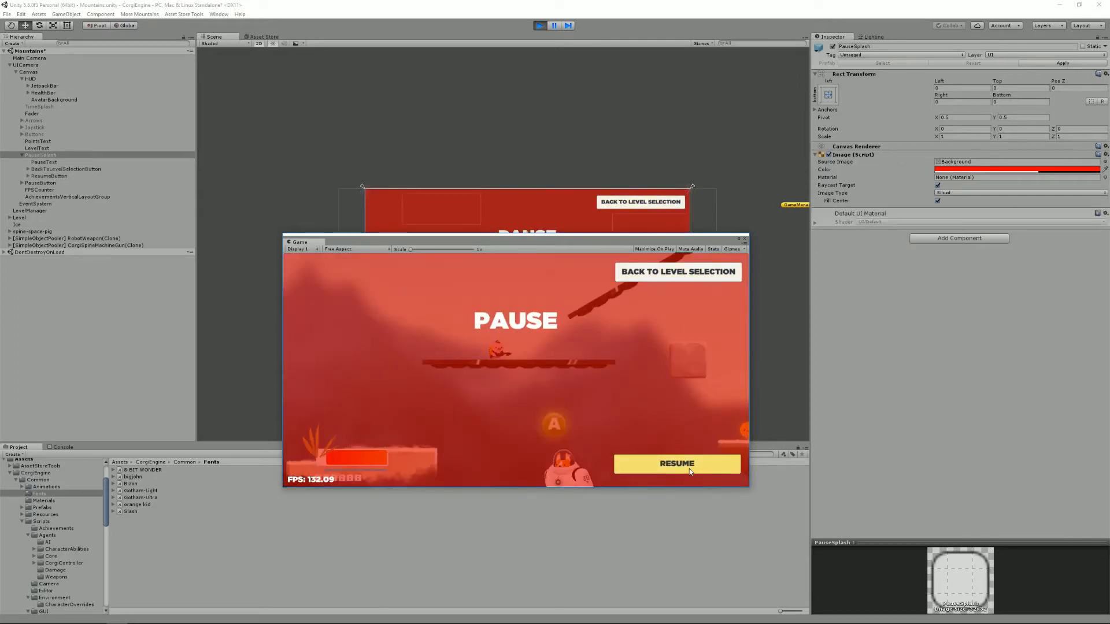
click(676, 464)
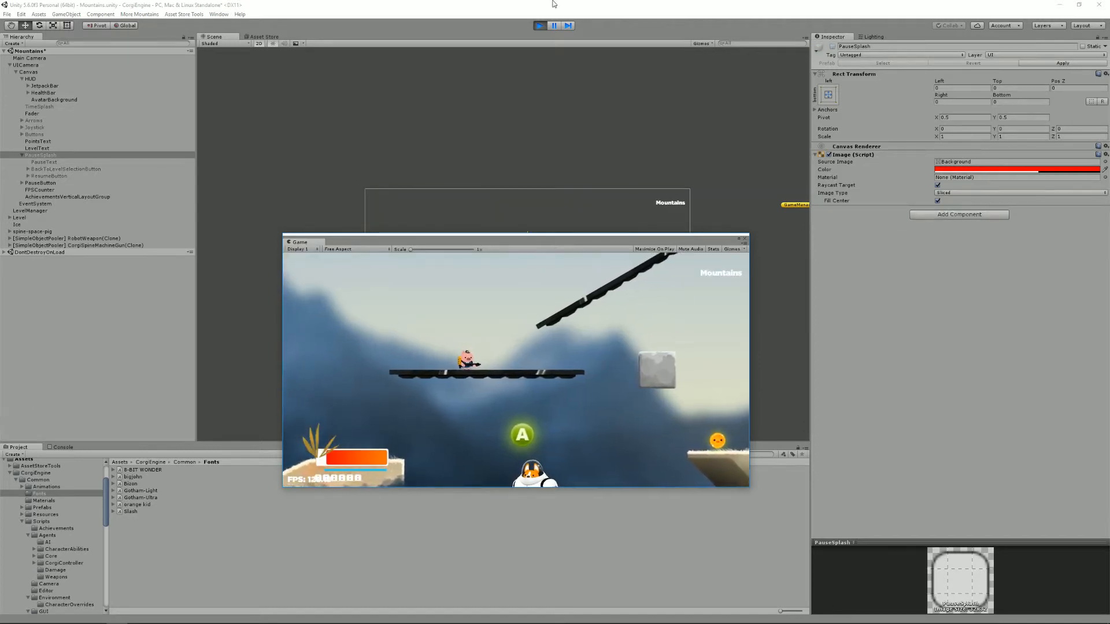
click(553, 26)
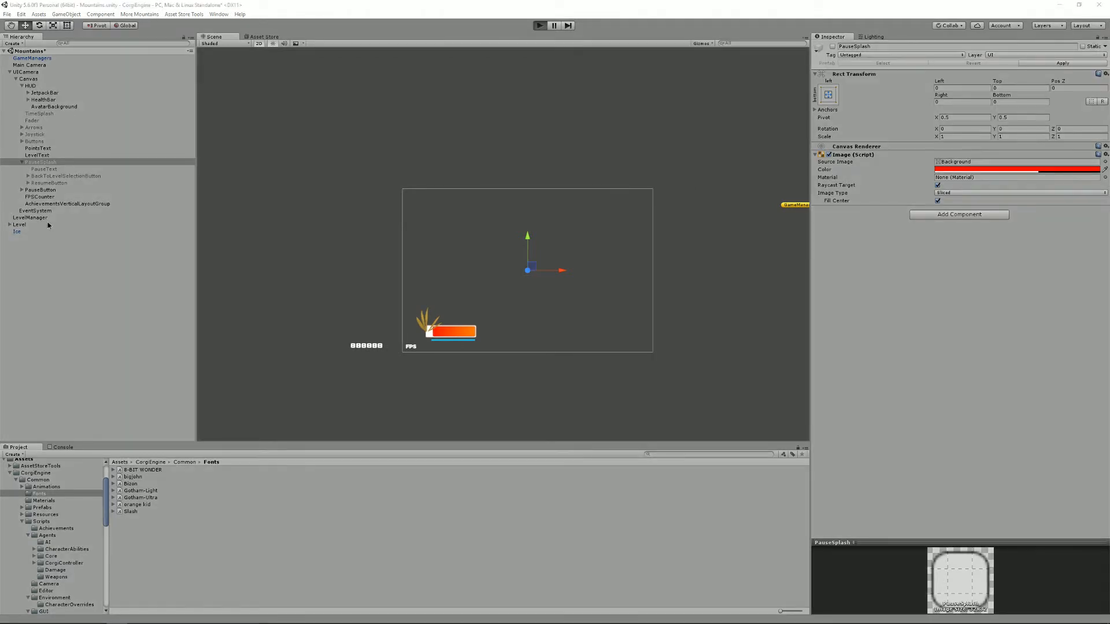
Step: Expand Level, frame the HeavyCorgi robot, and select the DialogueZone beside it
click(538, 26)
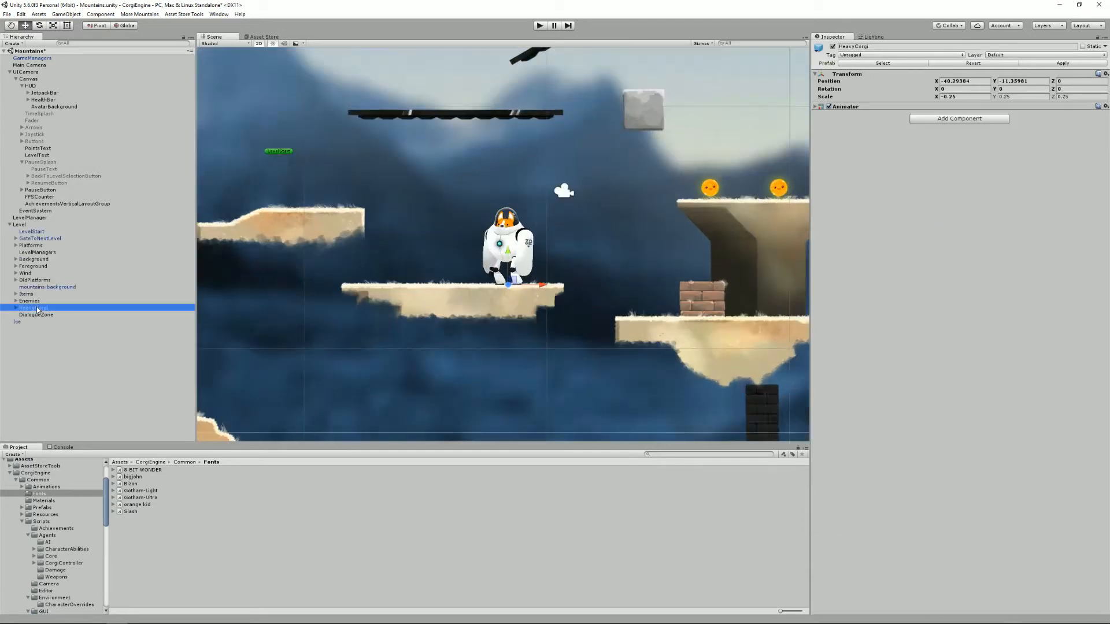
click(34, 314)
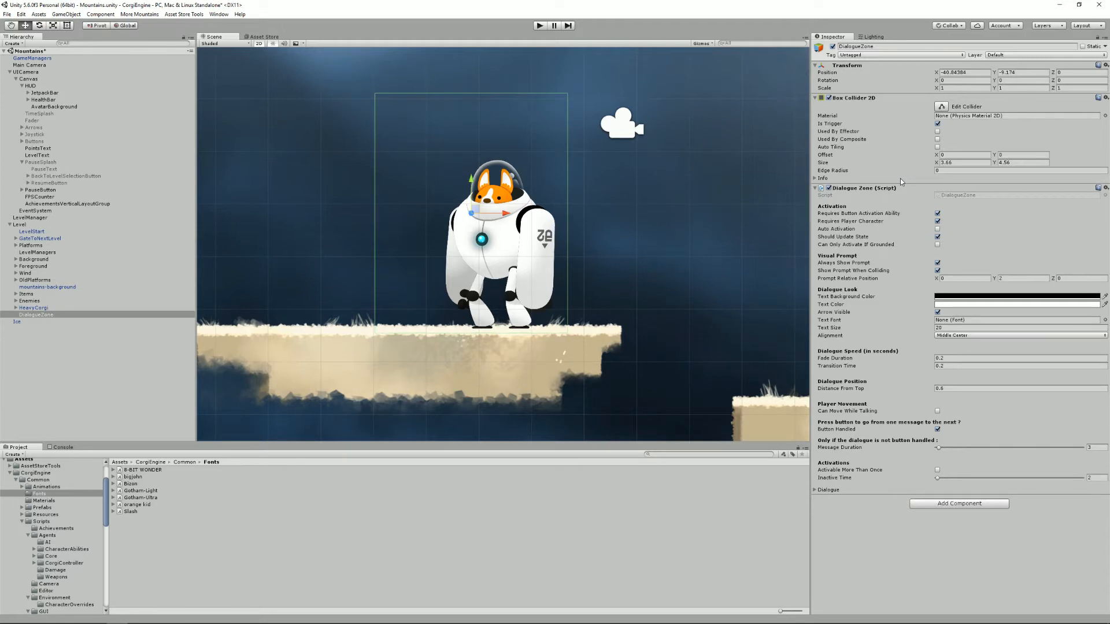
mouse_move(643, 186)
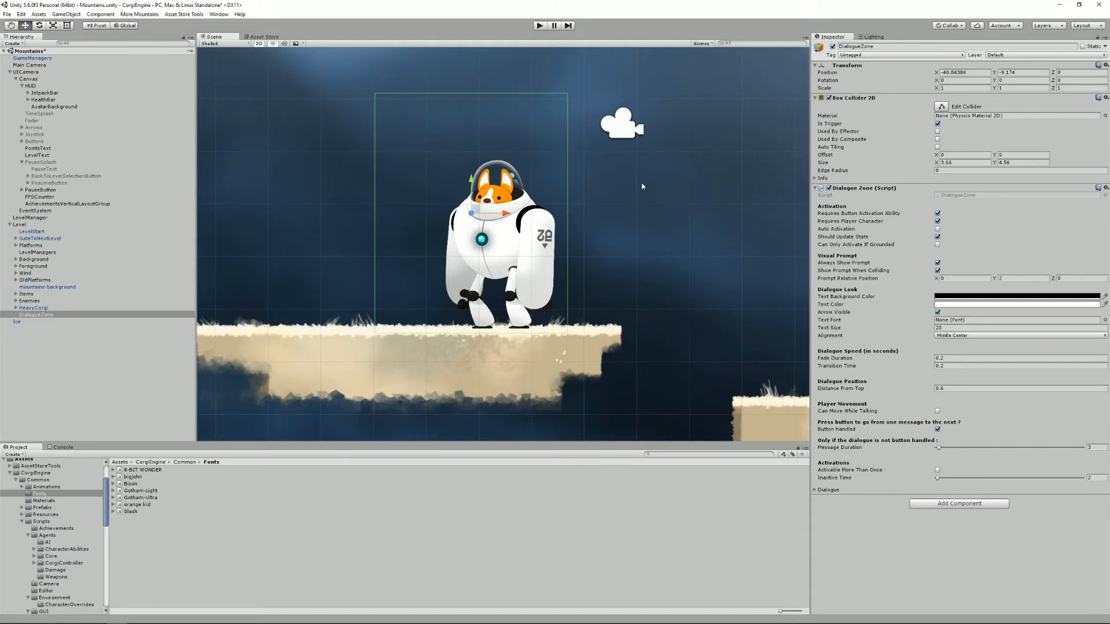
mouse_move(899, 154)
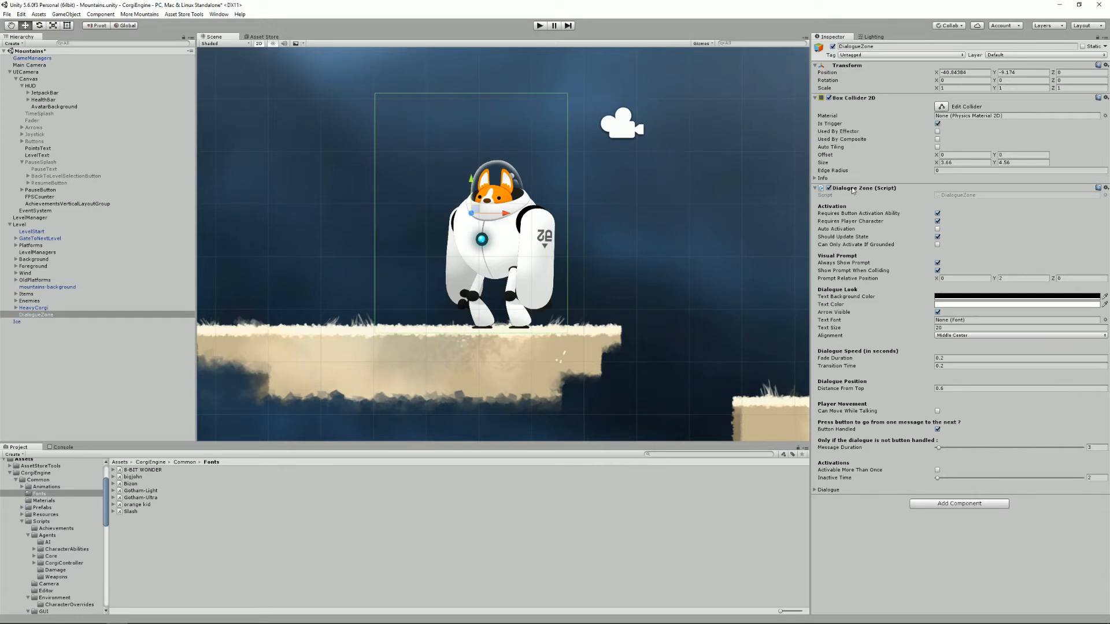
mouse_move(896, 194)
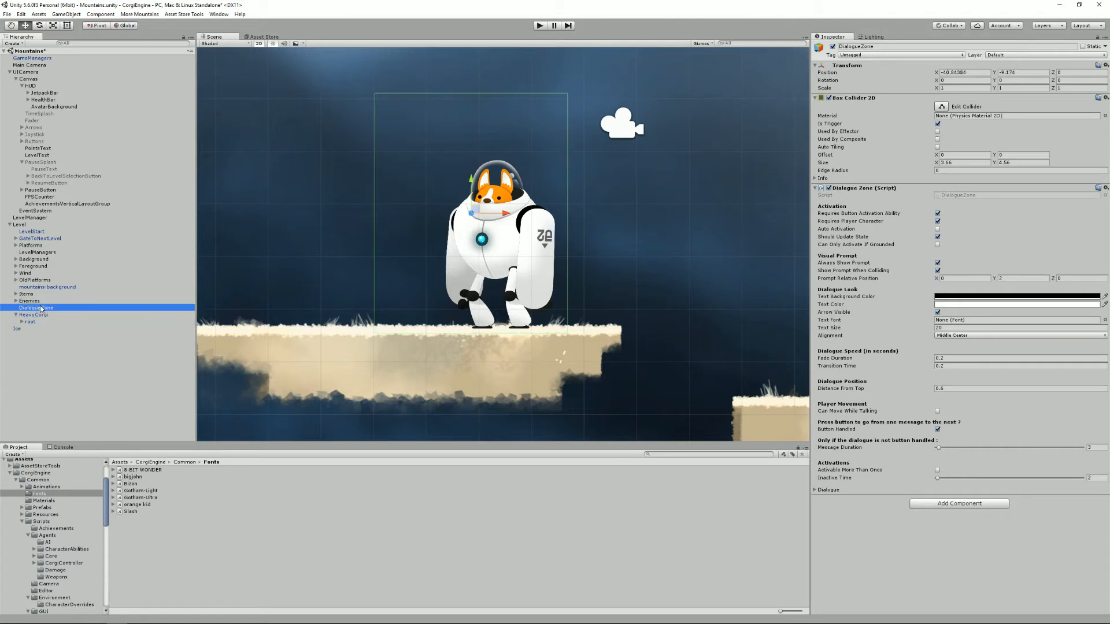
mouse_move(113, 322)
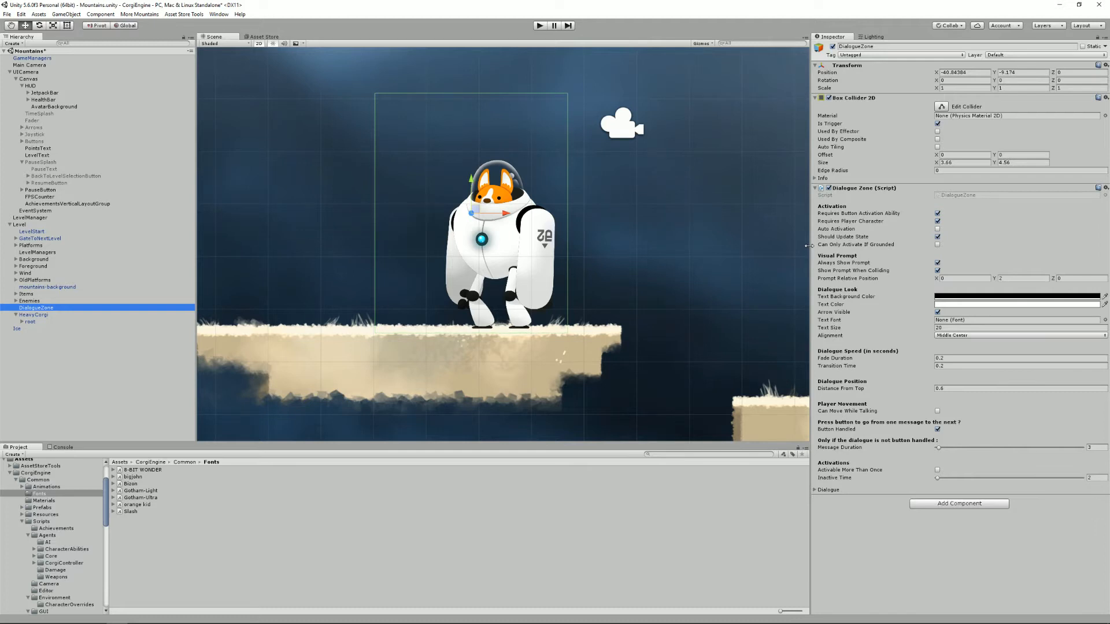
mouse_move(1008, 240)
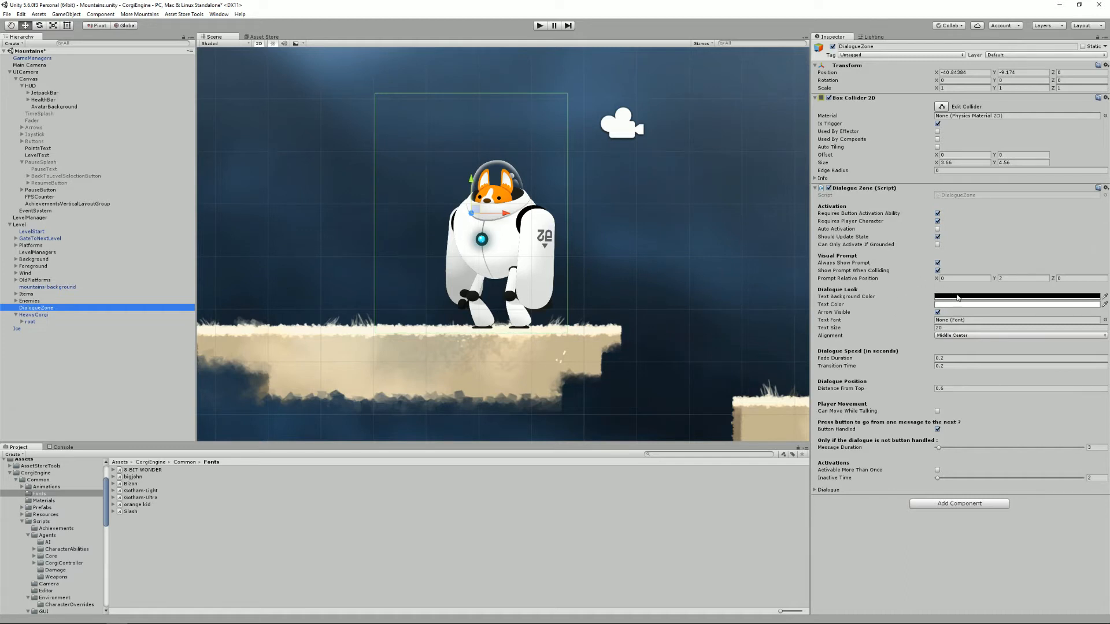
Step: Set the dialogue colour to yellow, align text Upper Left, and set the 0.5 s fade duration
click(1016, 304)
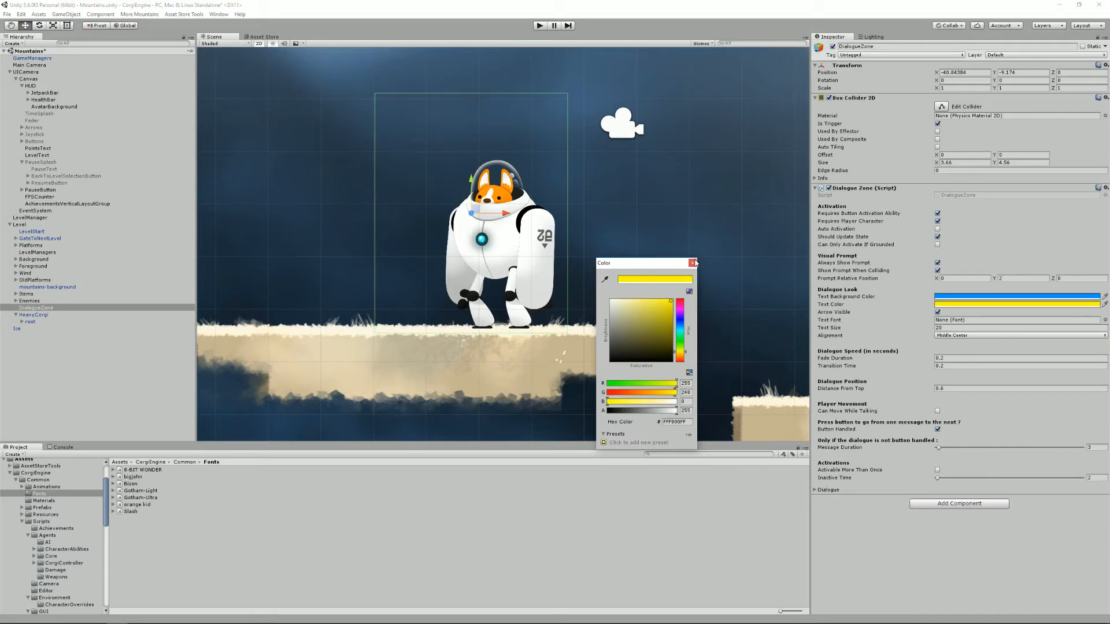
click(692, 263)
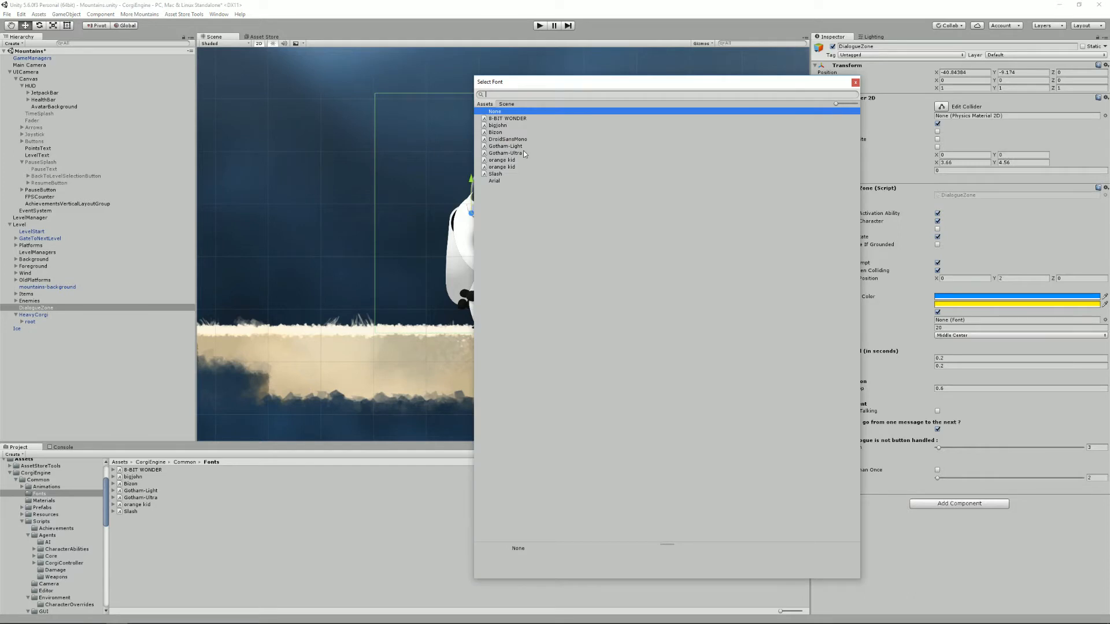
mouse_move(514, 171)
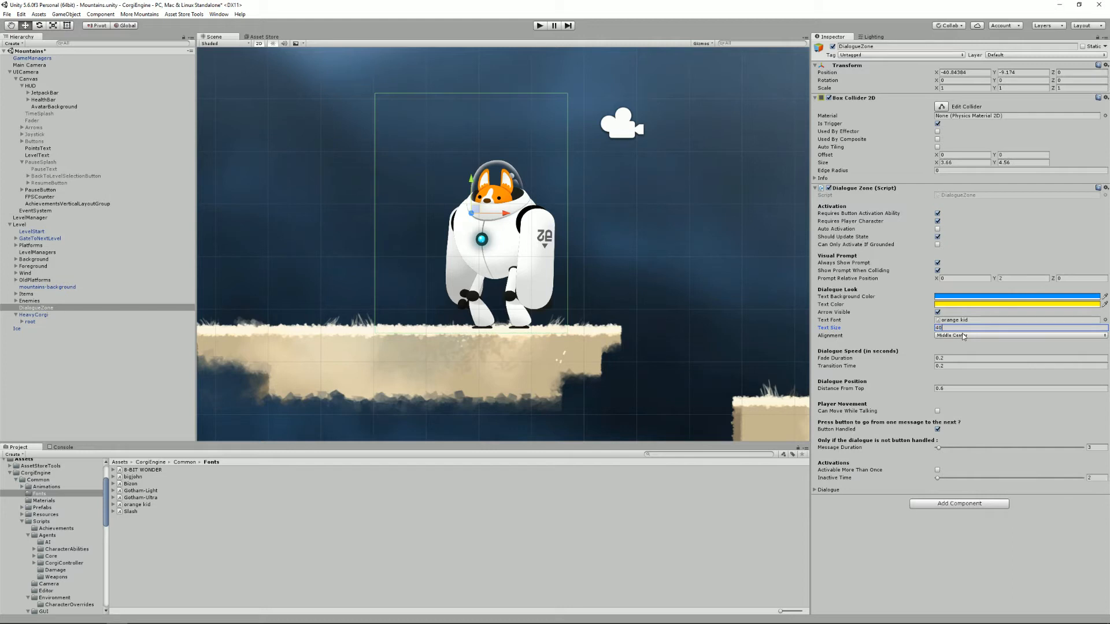
mouse_move(961, 340)
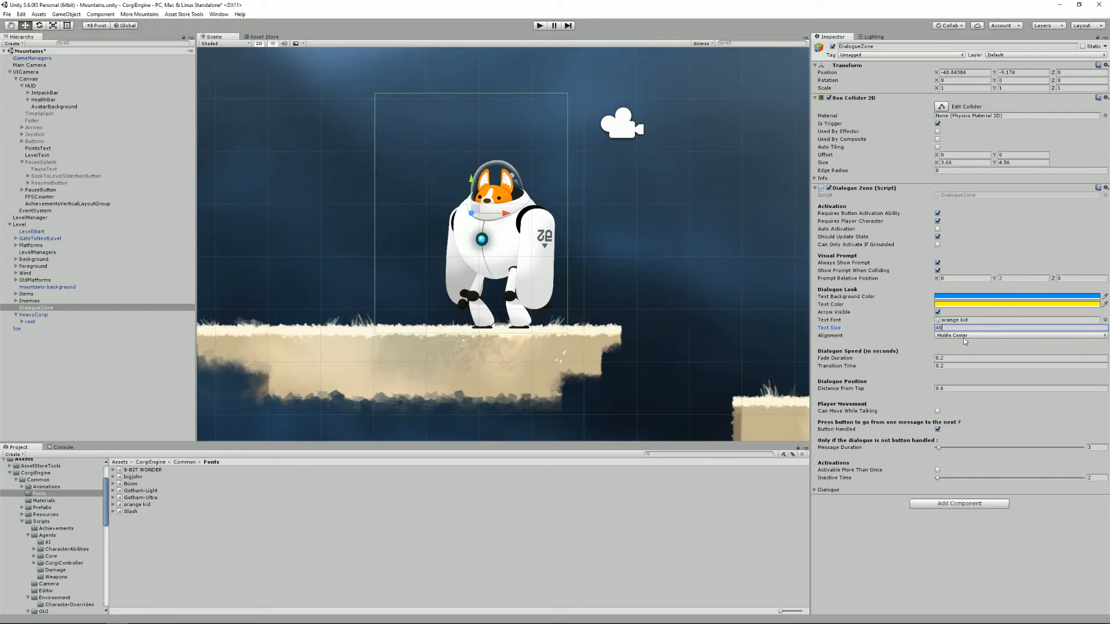
click(1018, 335)
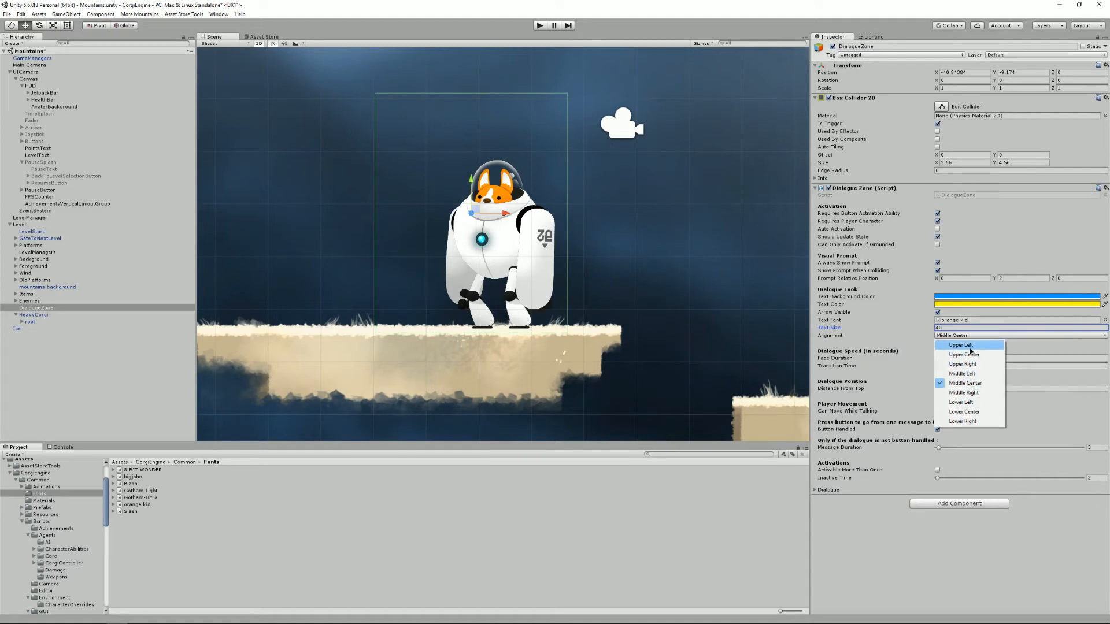
click(960, 344)
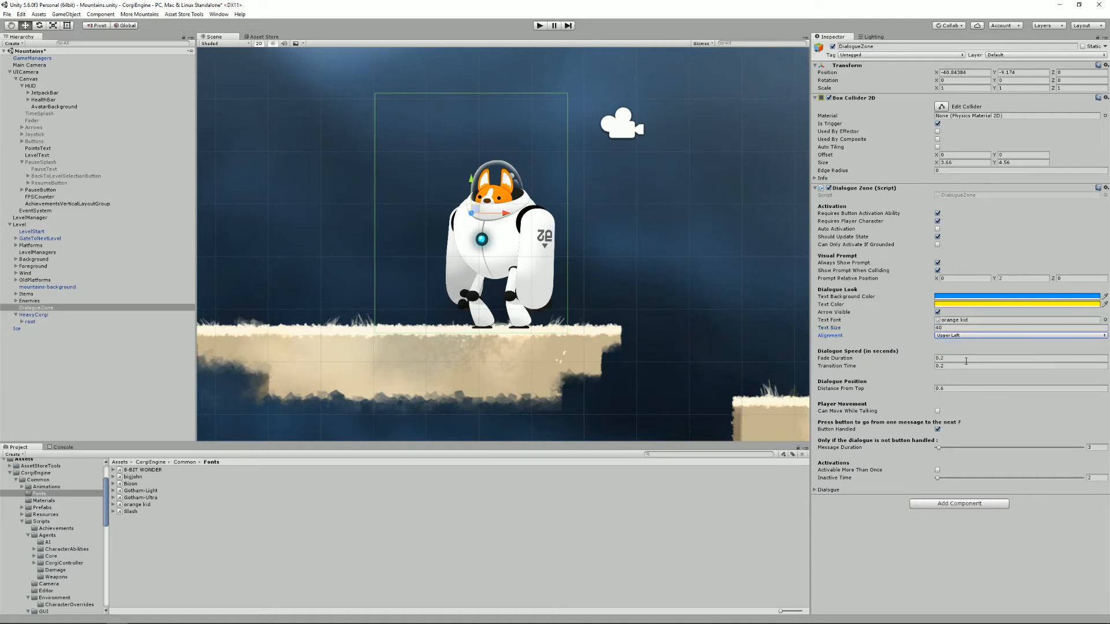
click(1019, 358)
text(0.5)
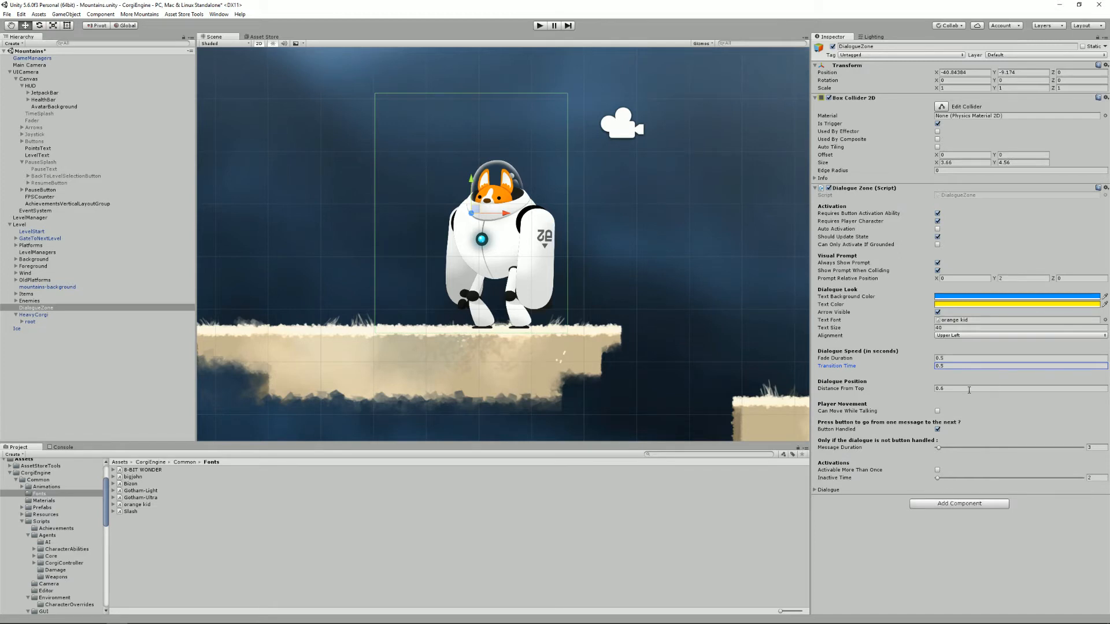
mouse_move(510, 190)
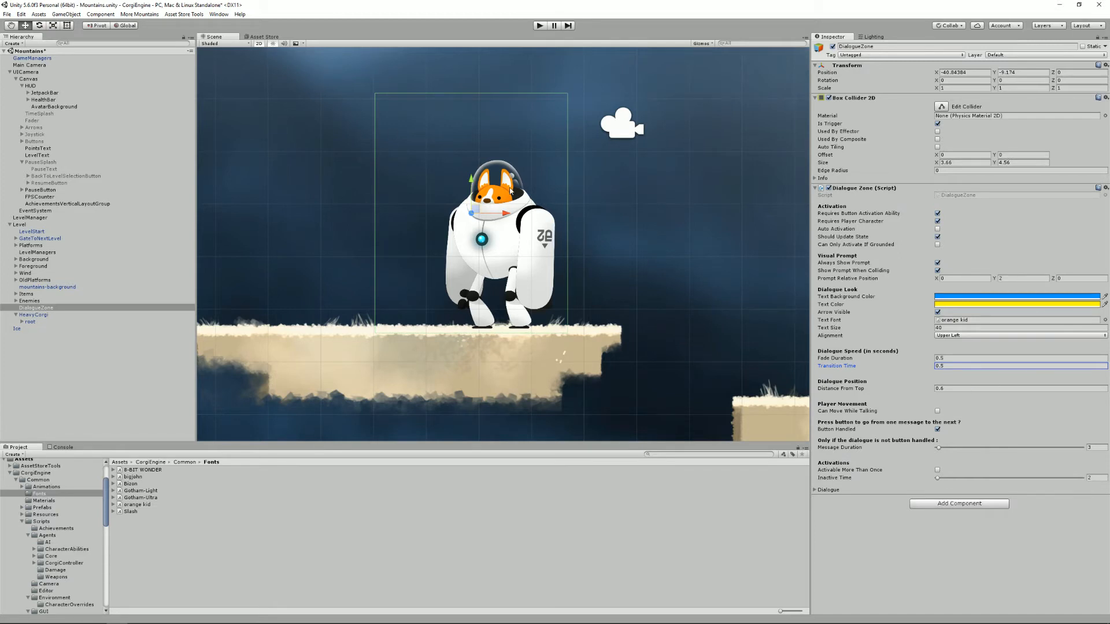
mouse_move(482, 56)
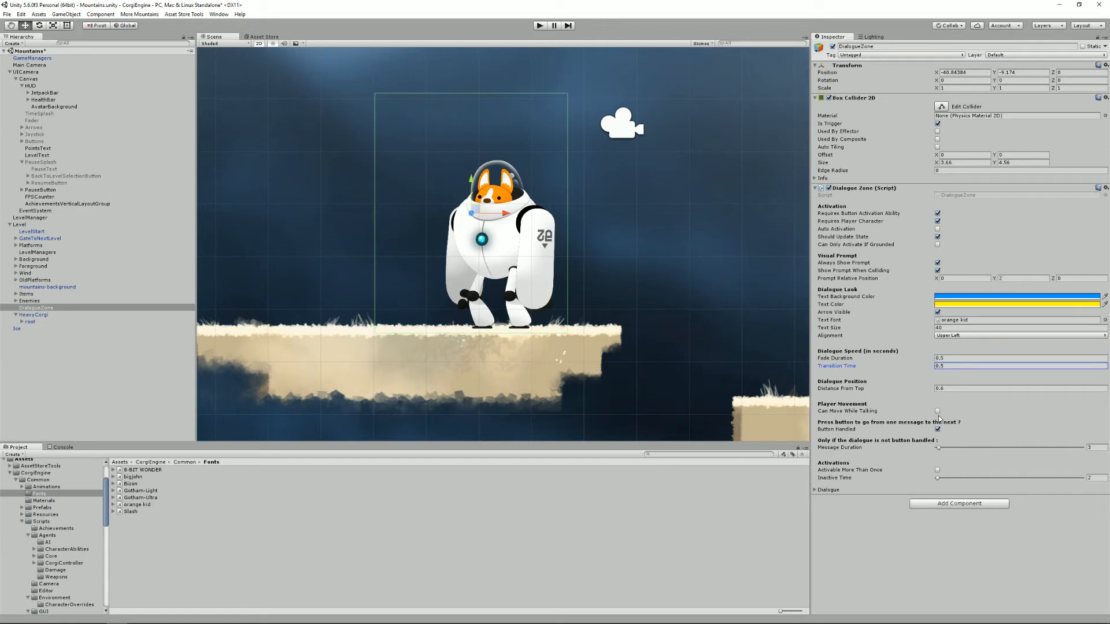
Step: Tick Can Move While Talking, untick Button Handled, and start editing the dialogue lines
click(938, 410)
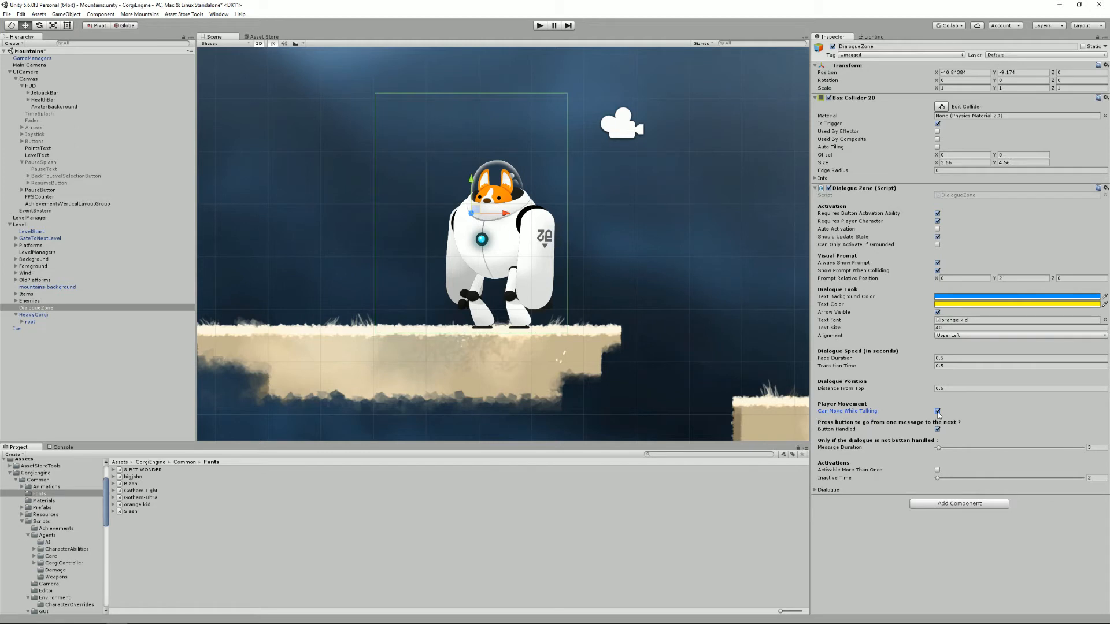
click(937, 411)
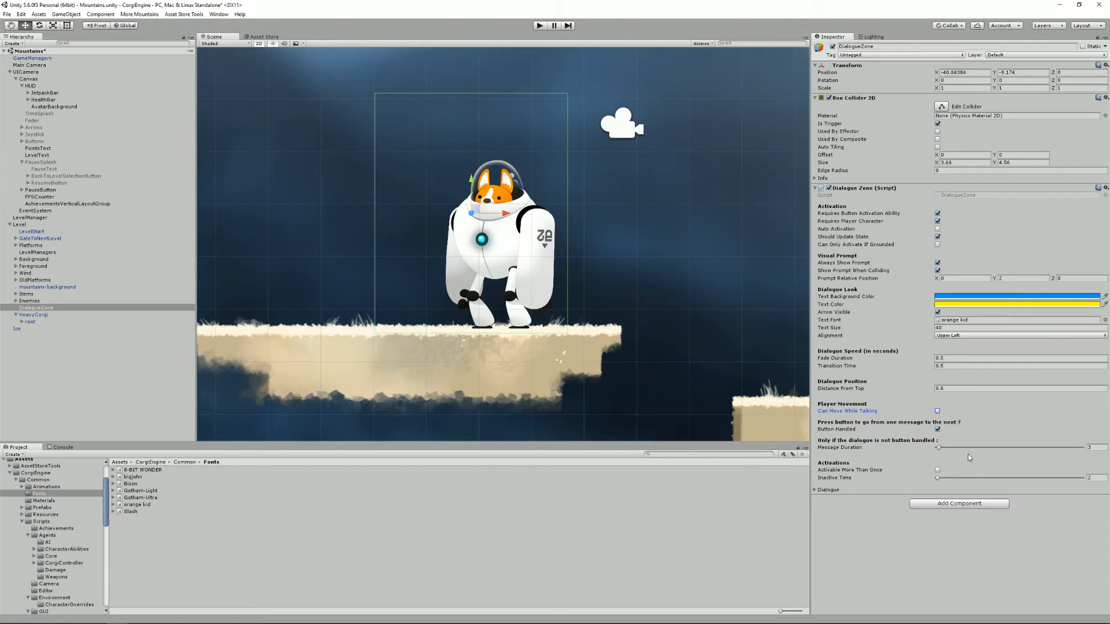
click(938, 428)
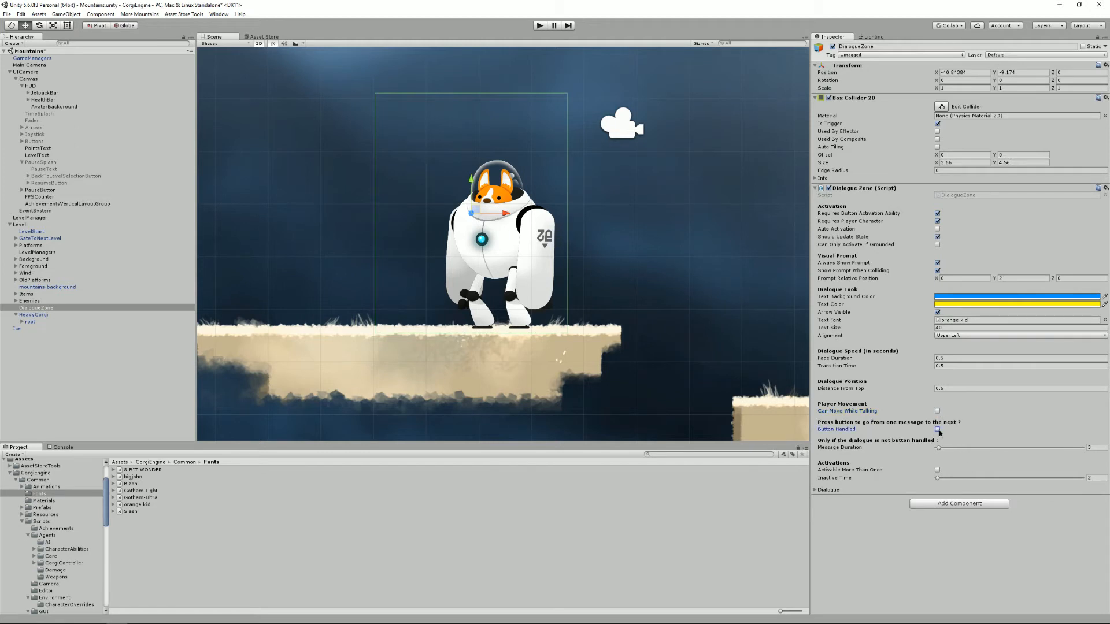
click(937, 430)
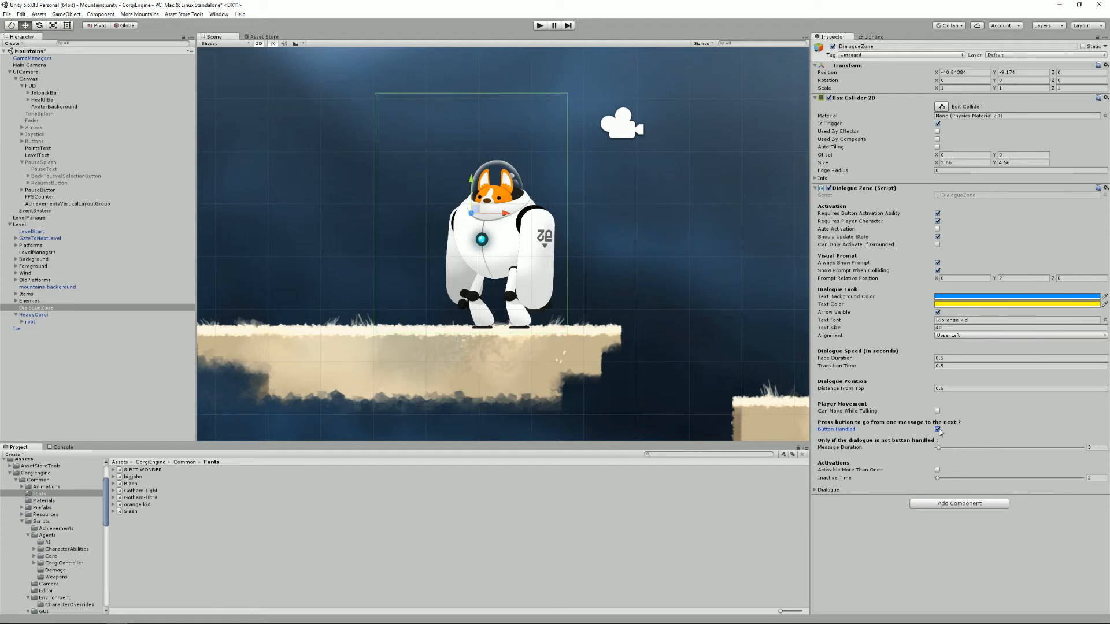
click(937, 429)
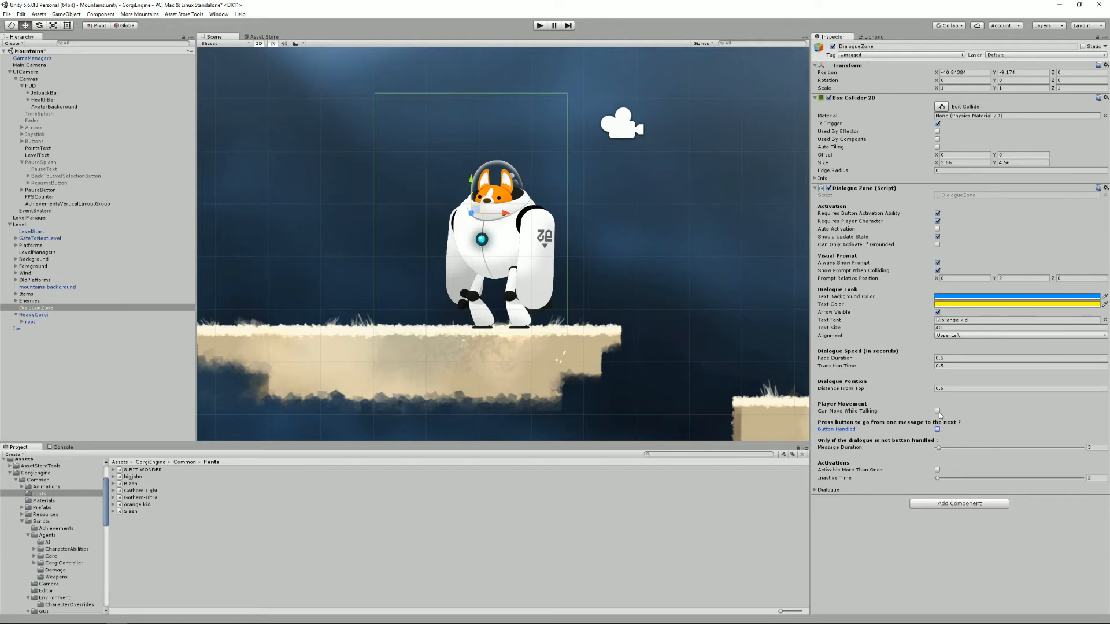
click(938, 411)
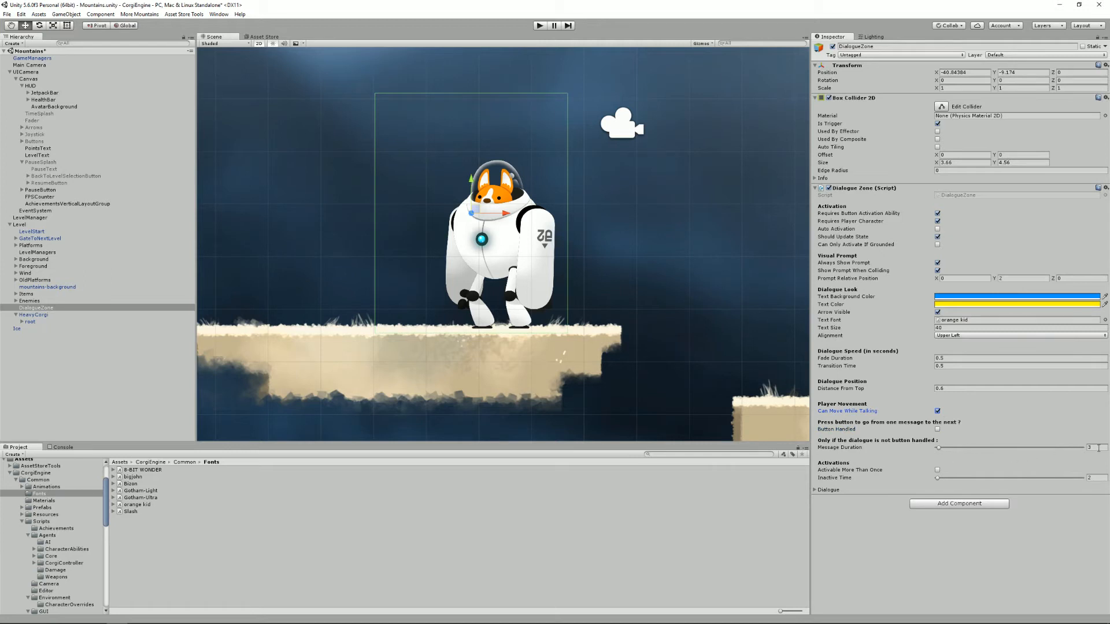
mouse_move(1102, 444)
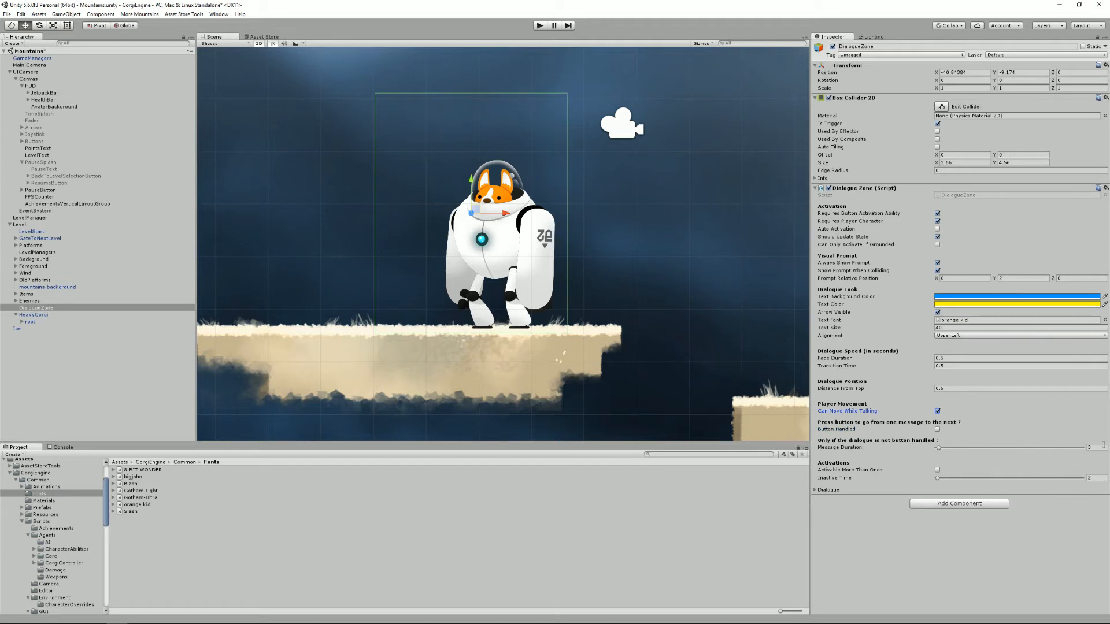
click(815, 489)
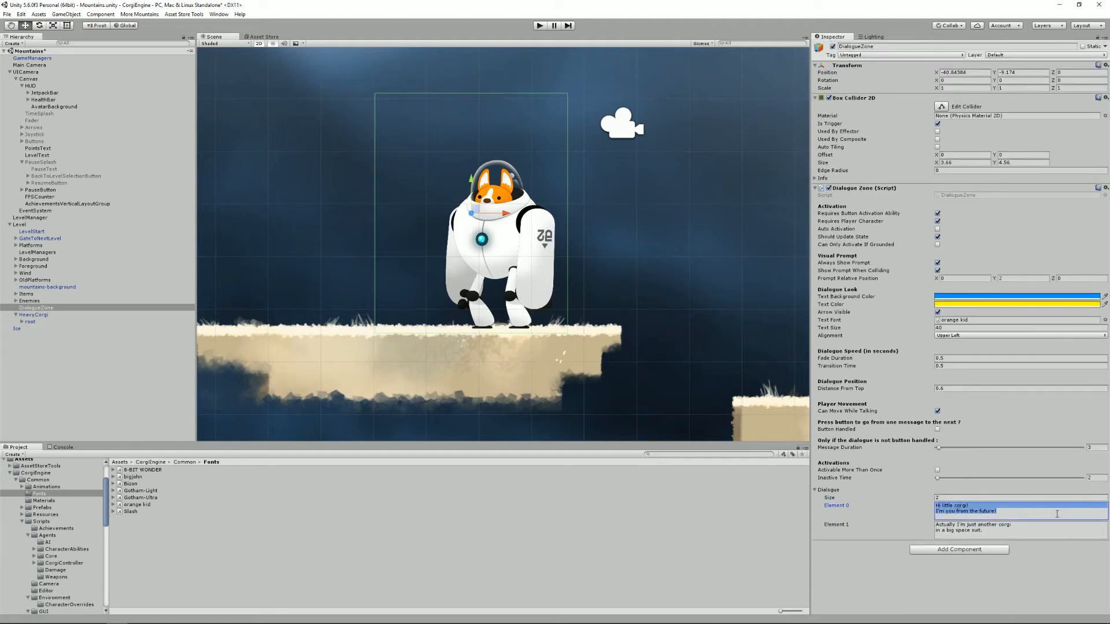
Step: Rewrite the two dialogue lines as 'Hello this is a tutorial' and 'about text and dialogues'
text(Hello this)
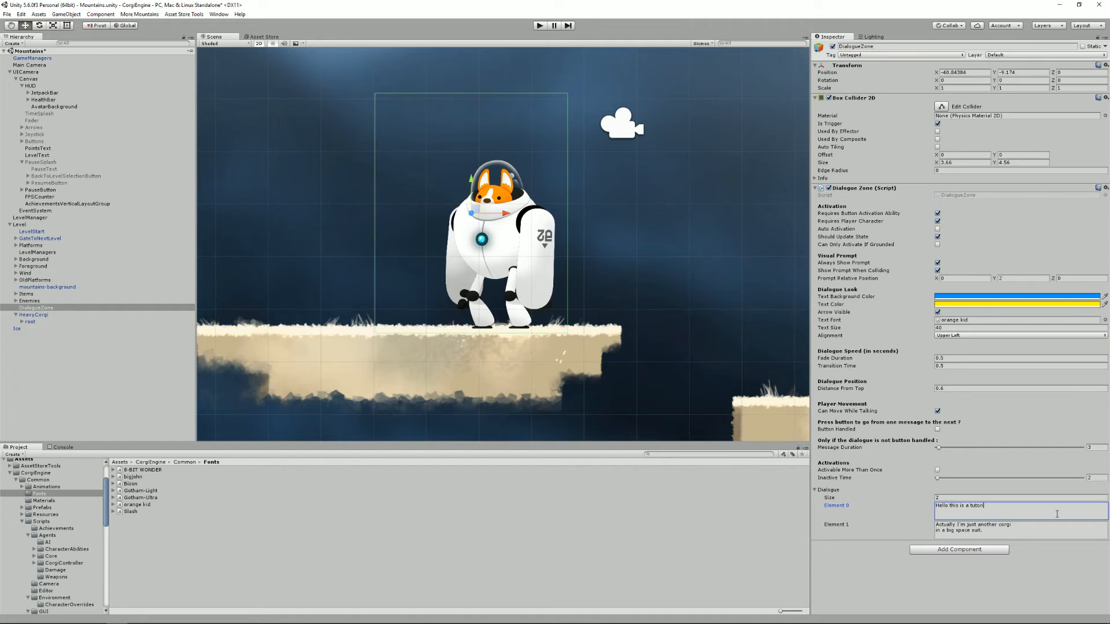
text(tutorial)
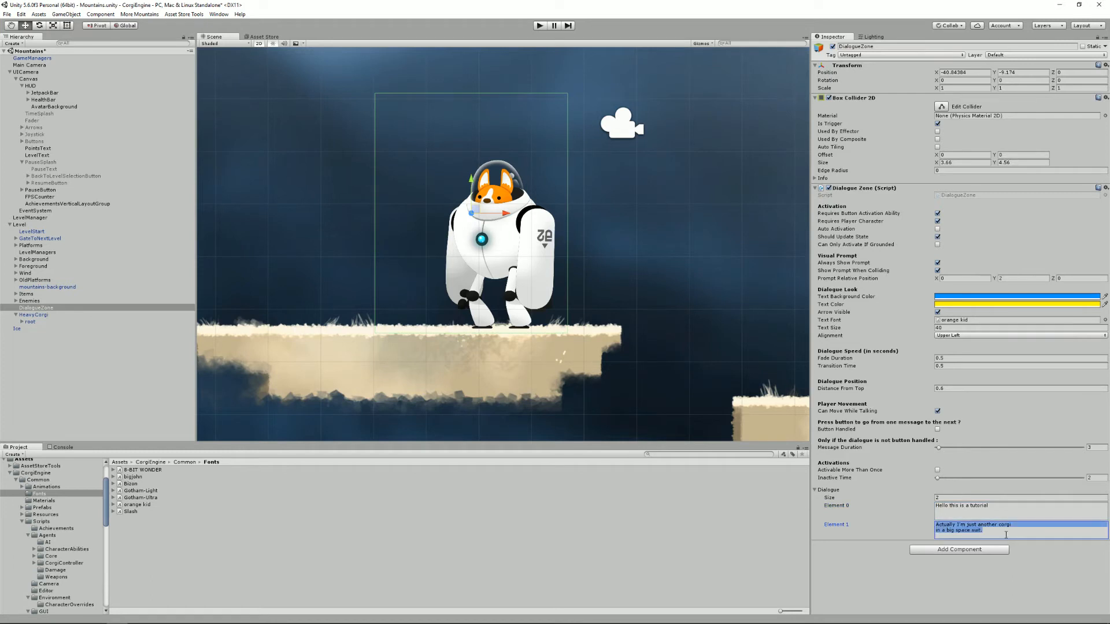
text(about text)
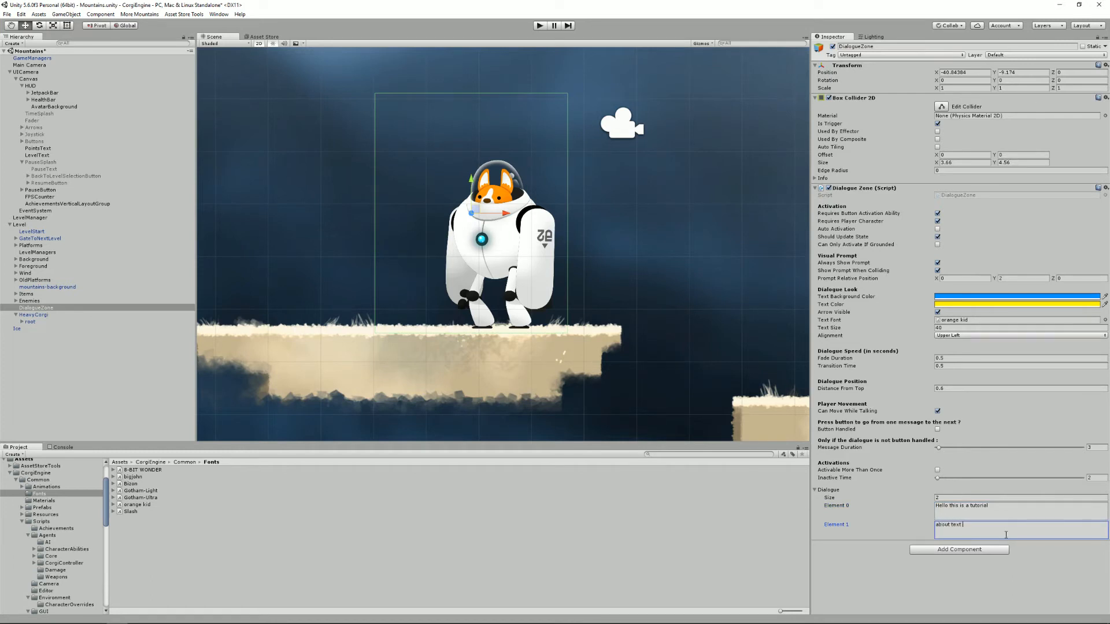
text(and dialogues)
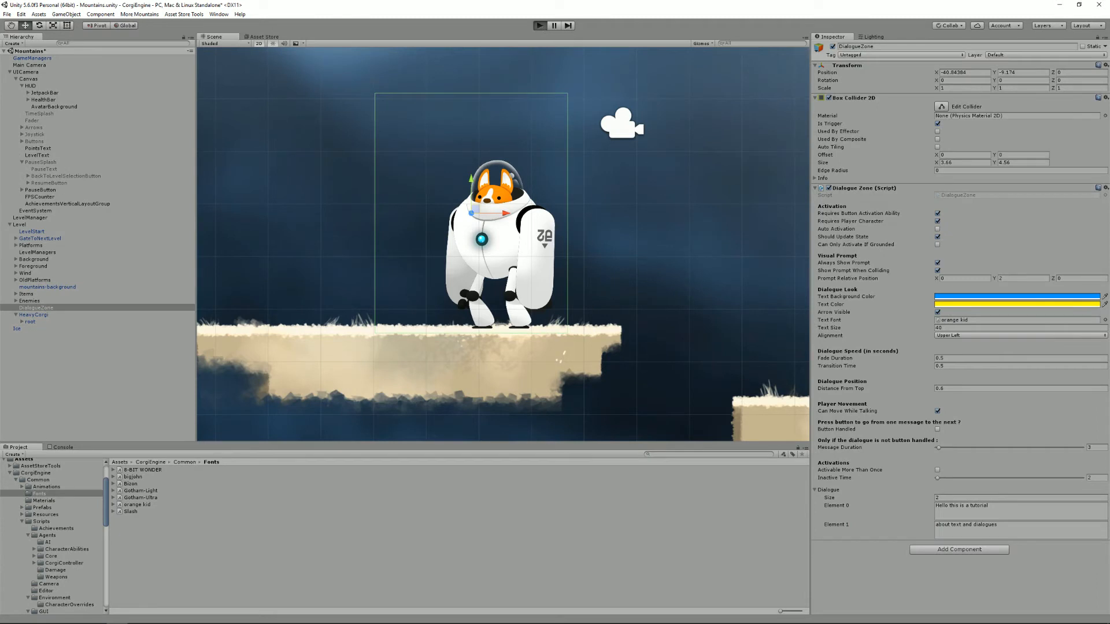
Step: Select the level's mountains-bg-2 background sprite
click(539, 26)
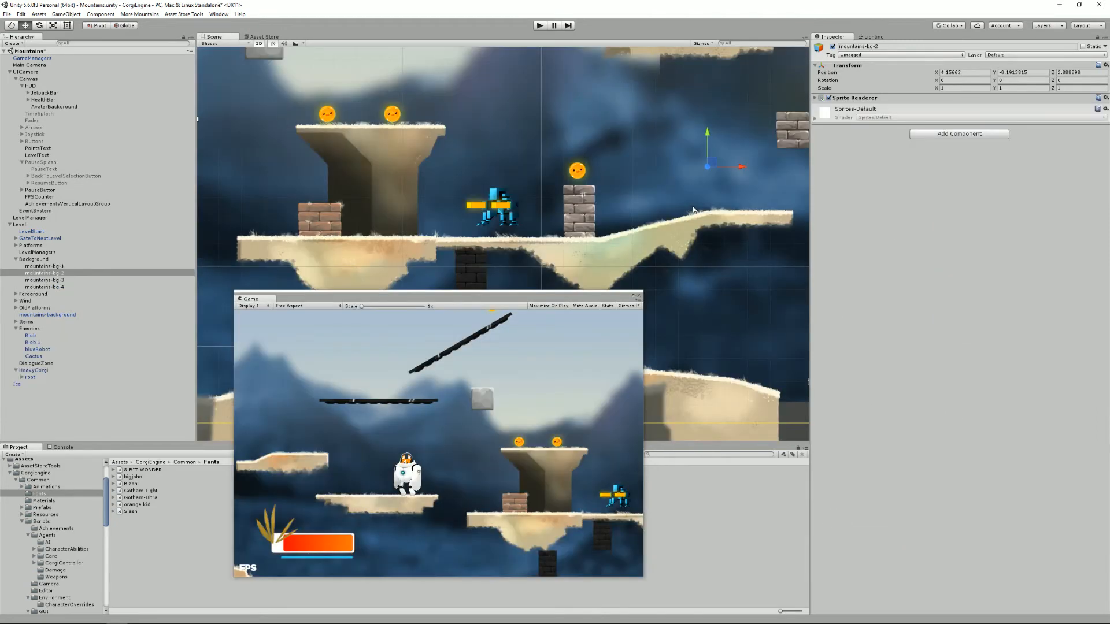
mouse_move(436, 212)
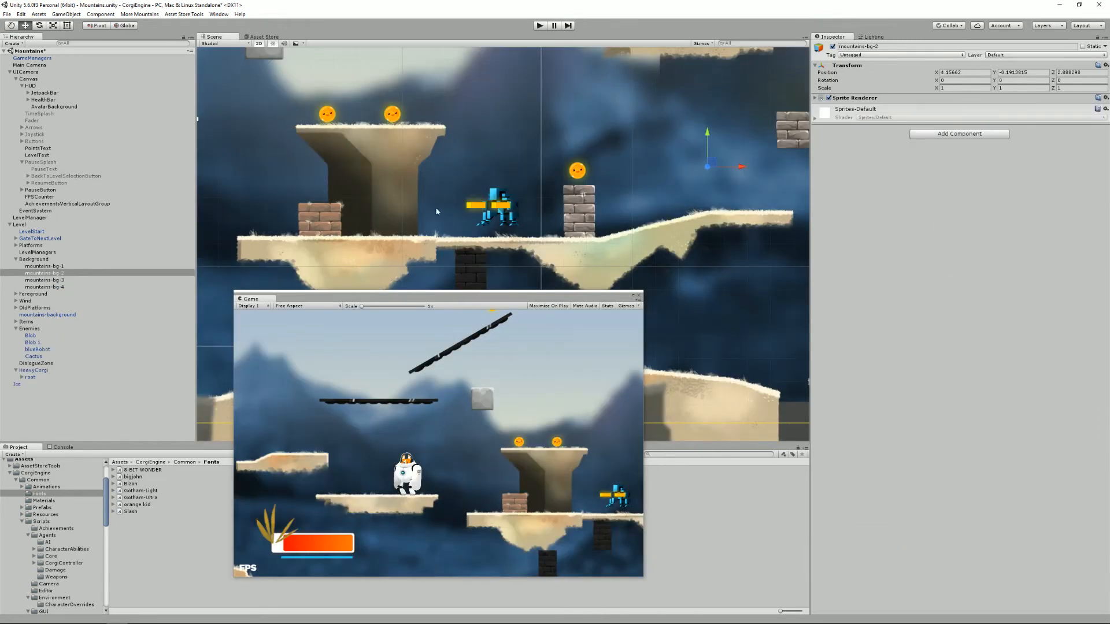
Step: Select blueRobot and raise its Health initial and maximum values from 10 to 200
click(38, 349)
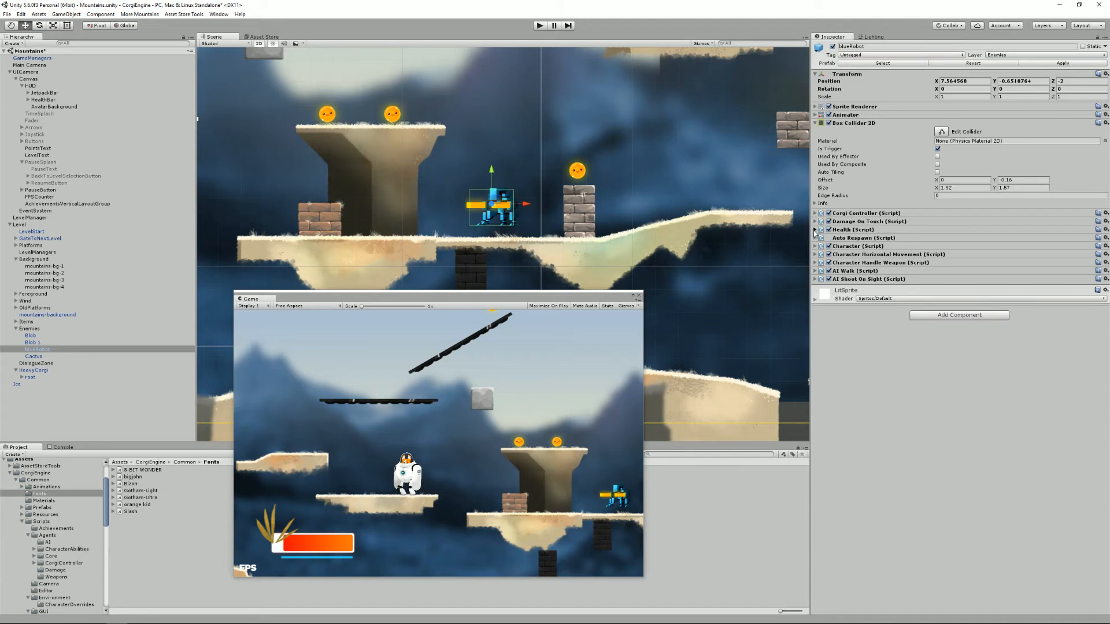
click(854, 229)
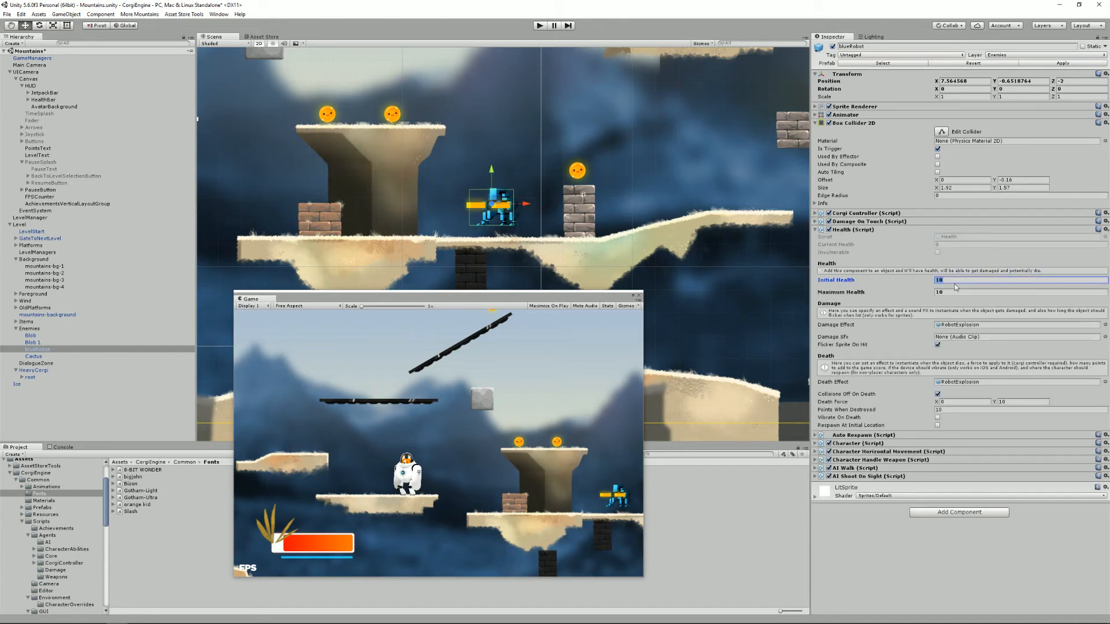
text(200)
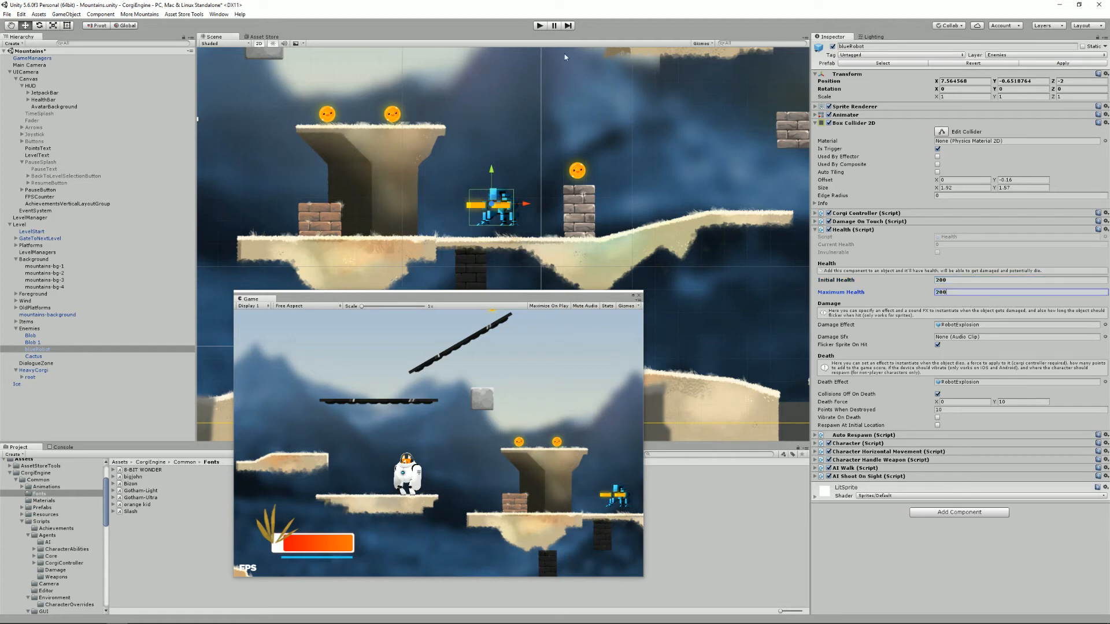
click(539, 25)
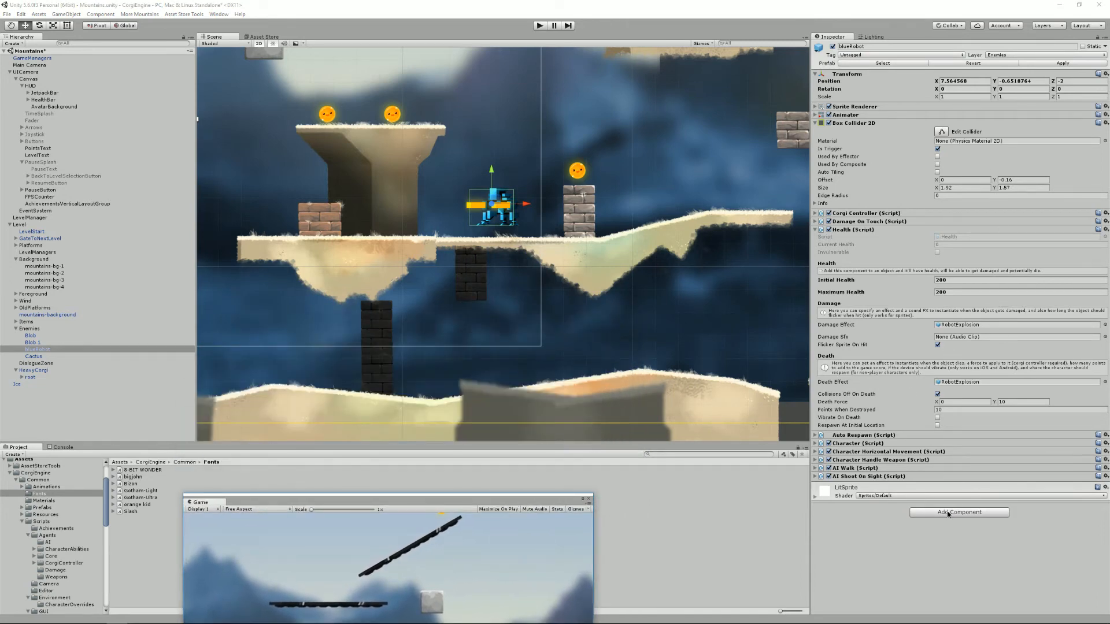
Step: Add a Health Bar component to blueRobot and set its type to Drawn
click(958, 511)
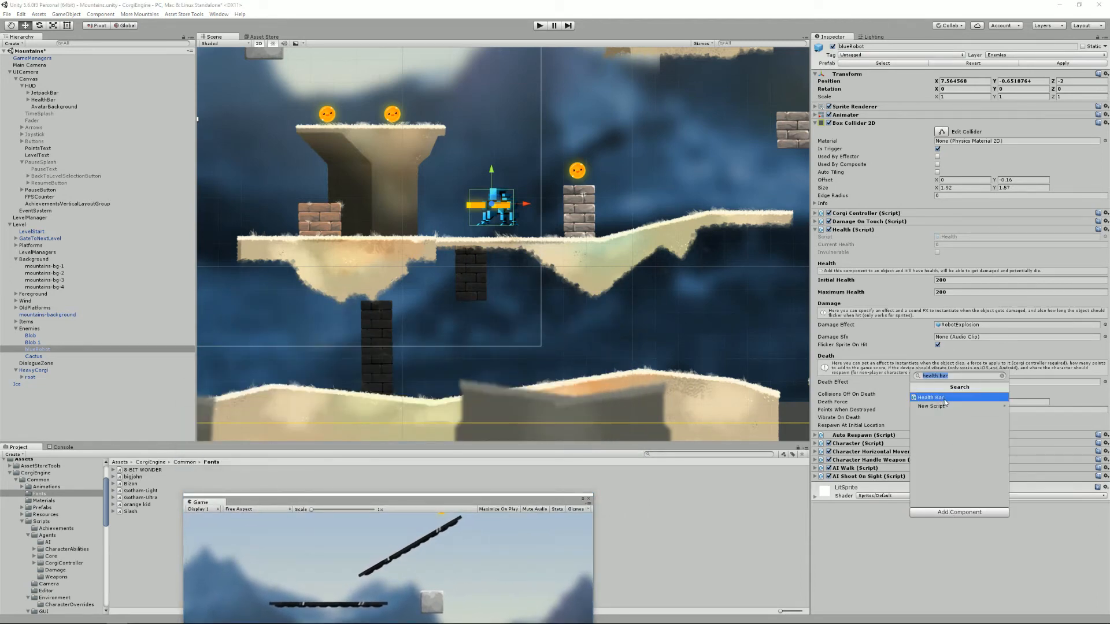
click(923, 397)
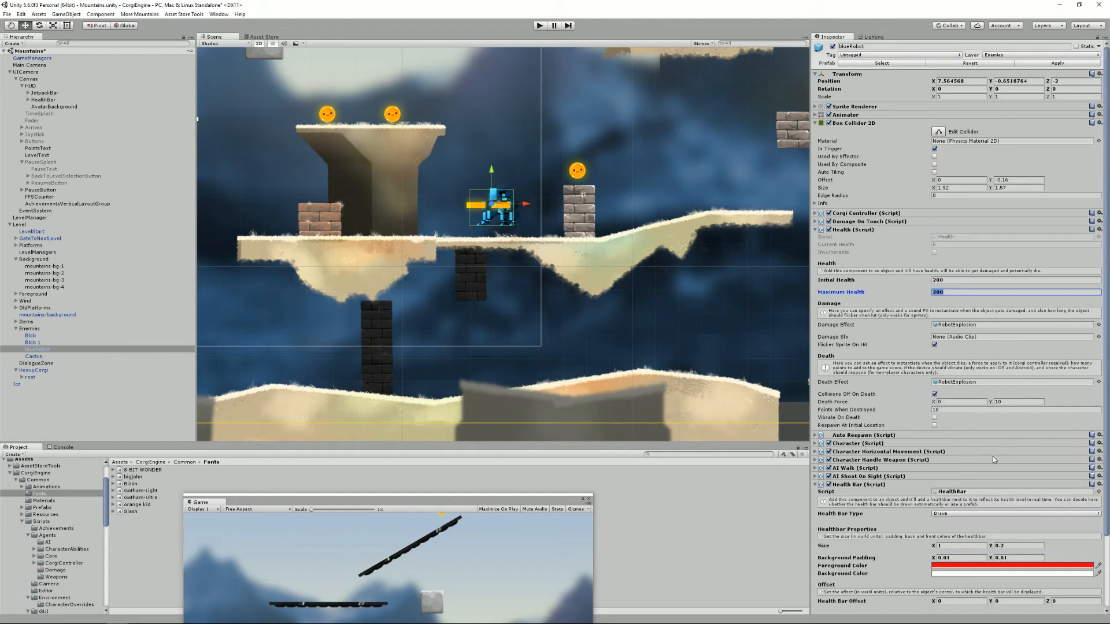
scroll(down, 3)
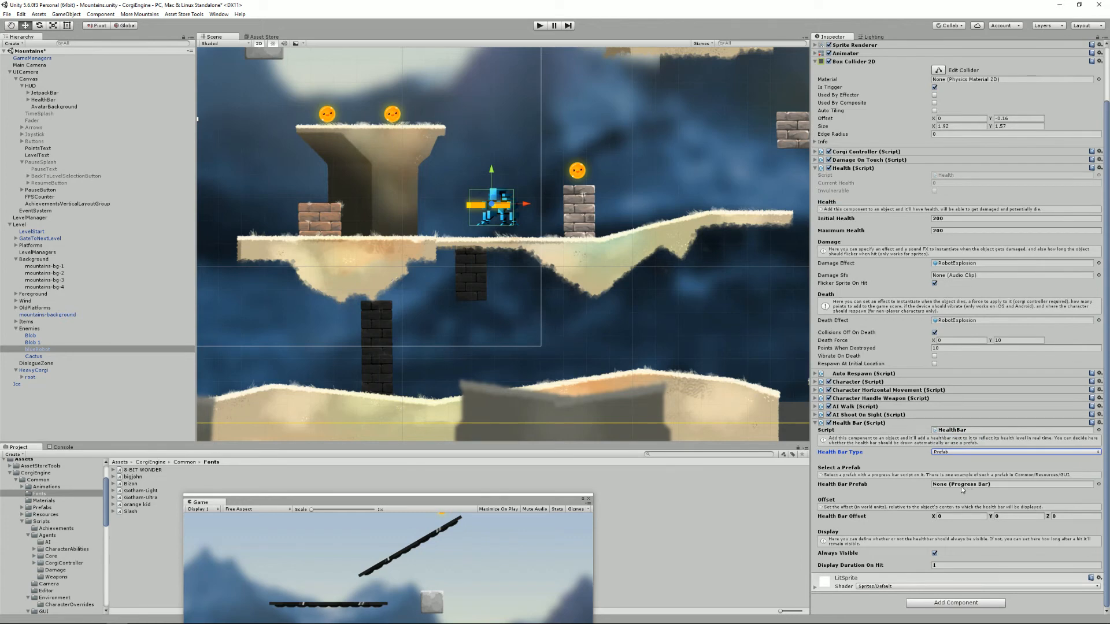
click(1012, 485)
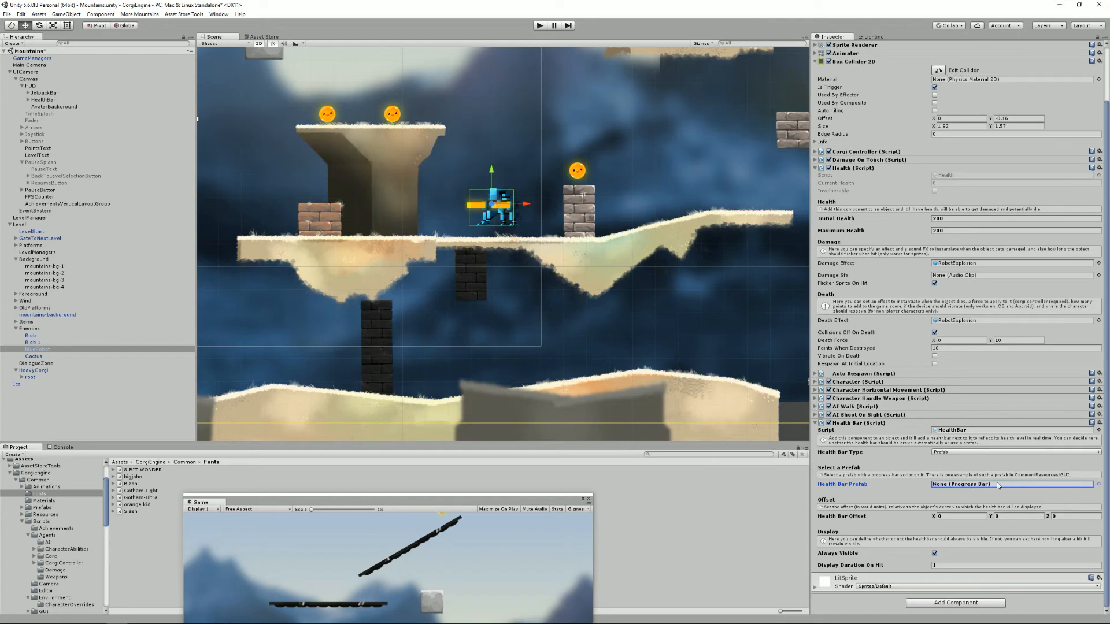
click(1013, 452)
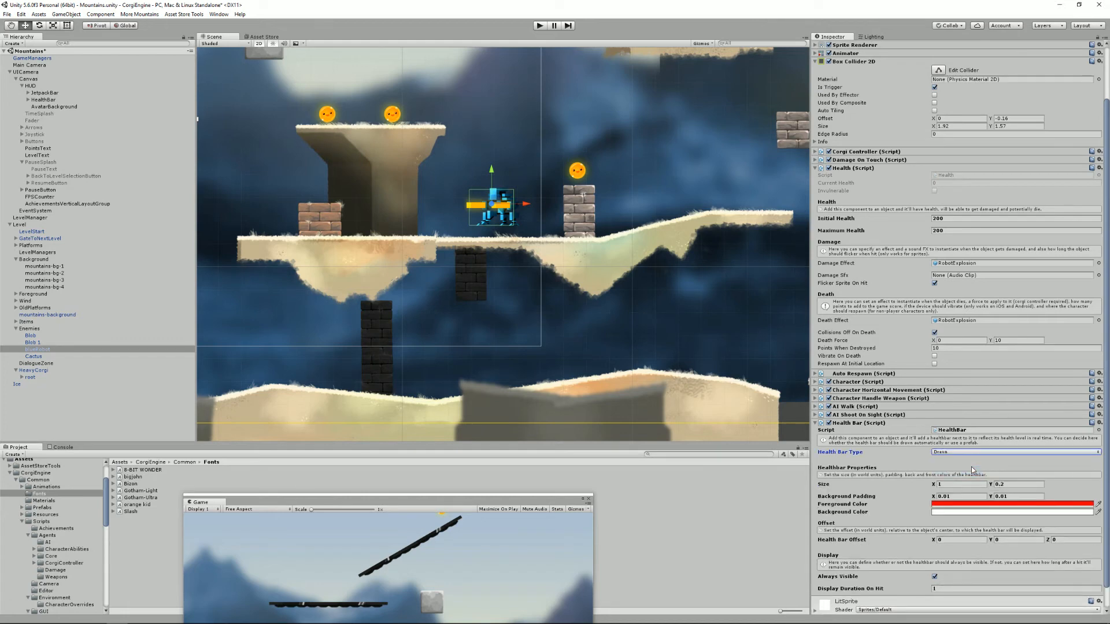
mouse_move(970, 468)
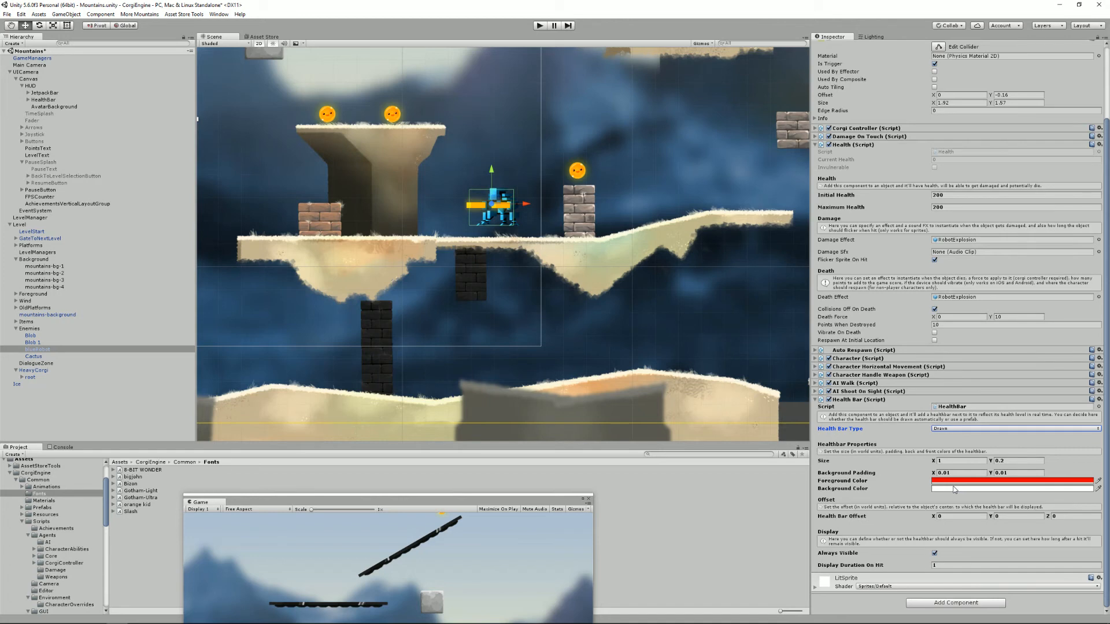
Step: Change the drawn bar's foreground from red to yellow and background from white to pink
click(1013, 481)
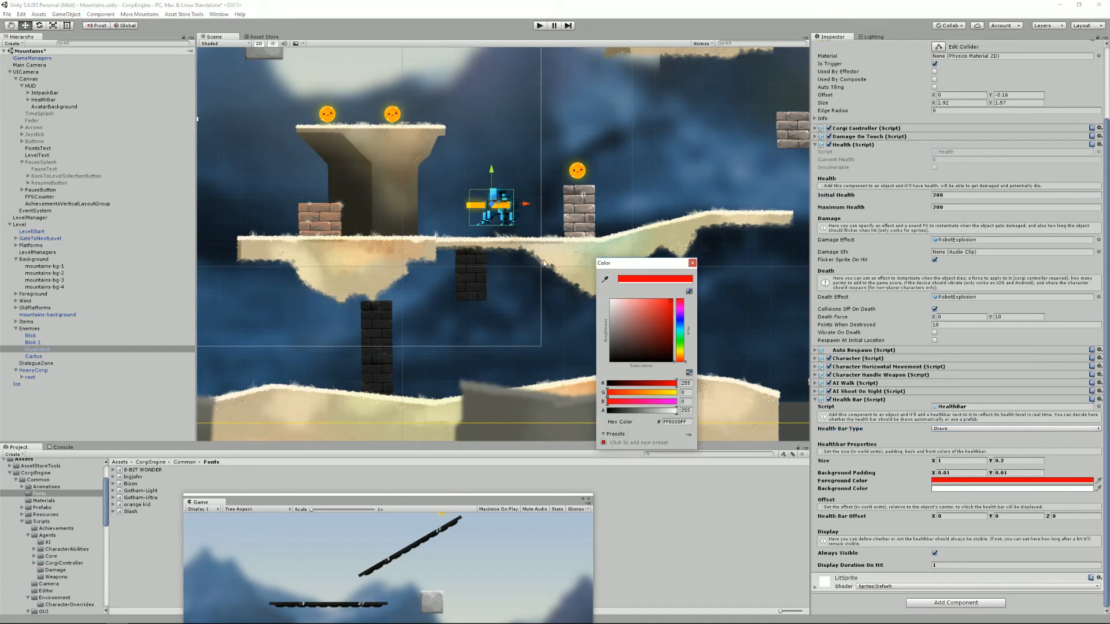
click(681, 308)
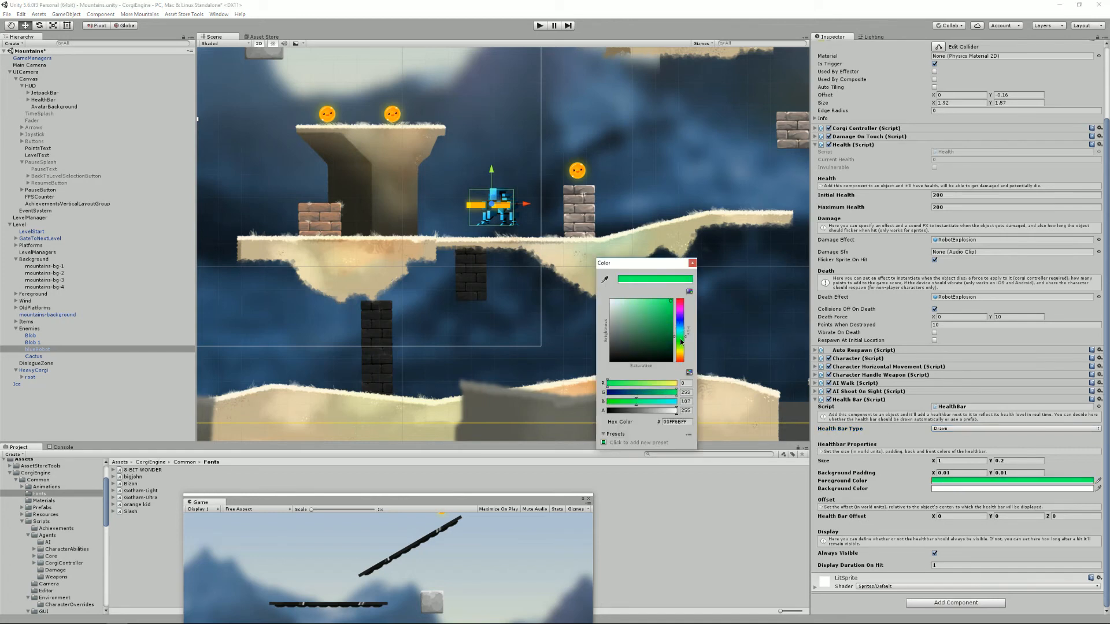
click(681, 276)
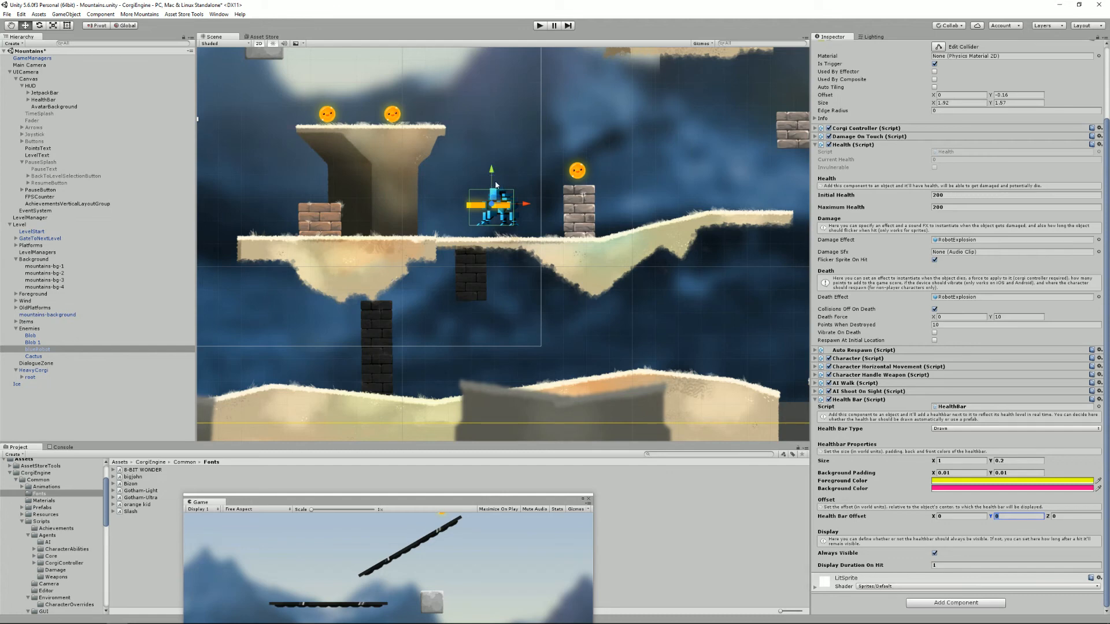
mouse_move(996, 497)
text(1)
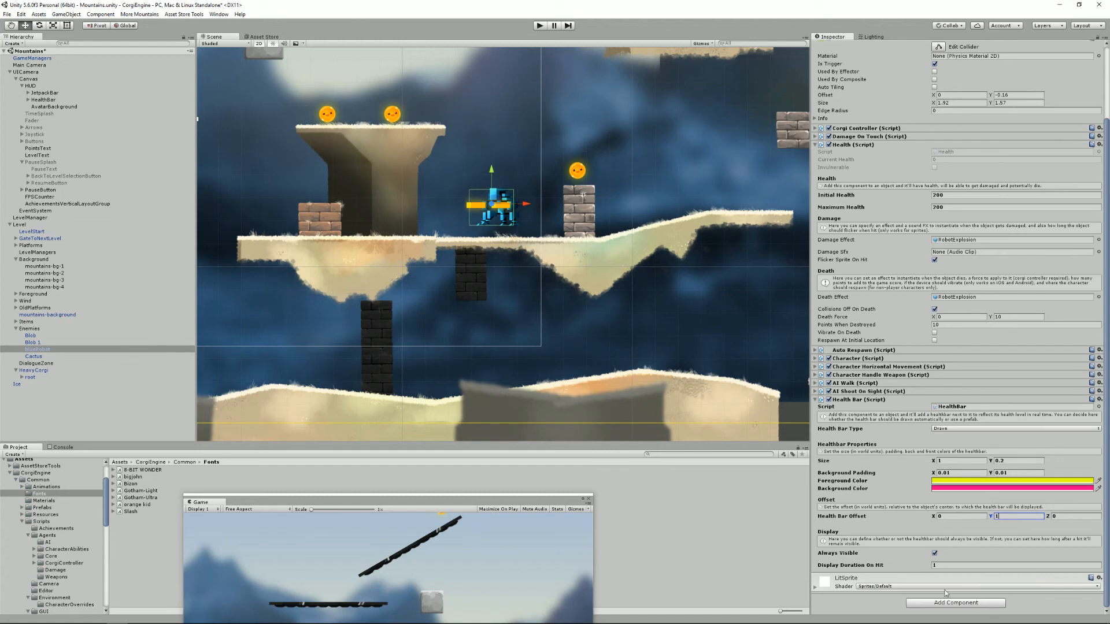
mouse_move(521, 29)
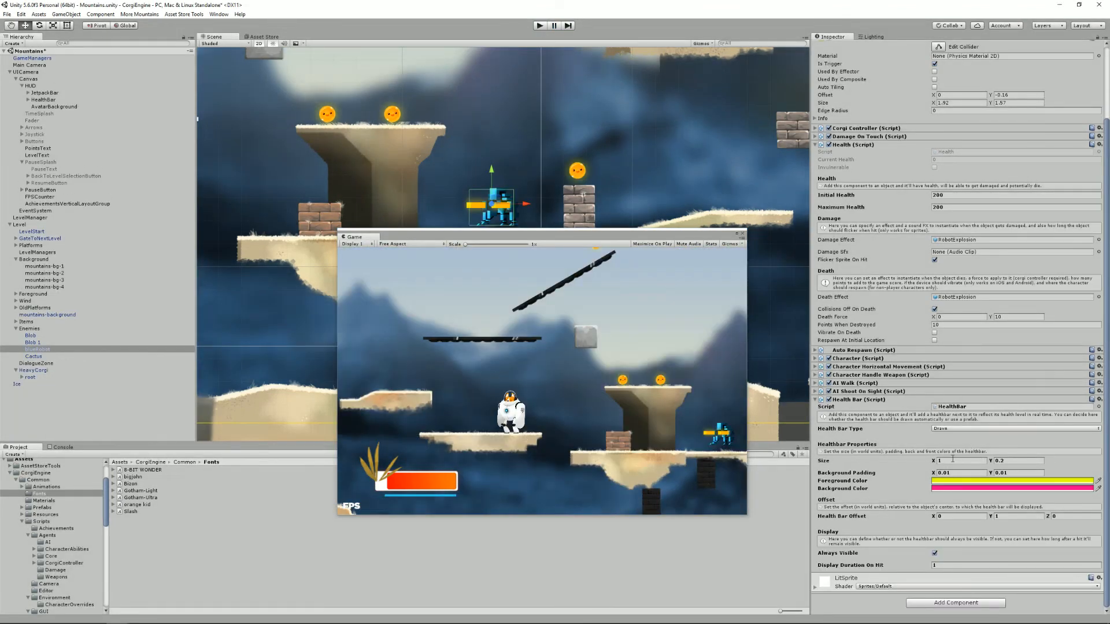
Step: Size the health bar 2 by 0.5, untick Always Visible, and run the game to test
click(957, 460)
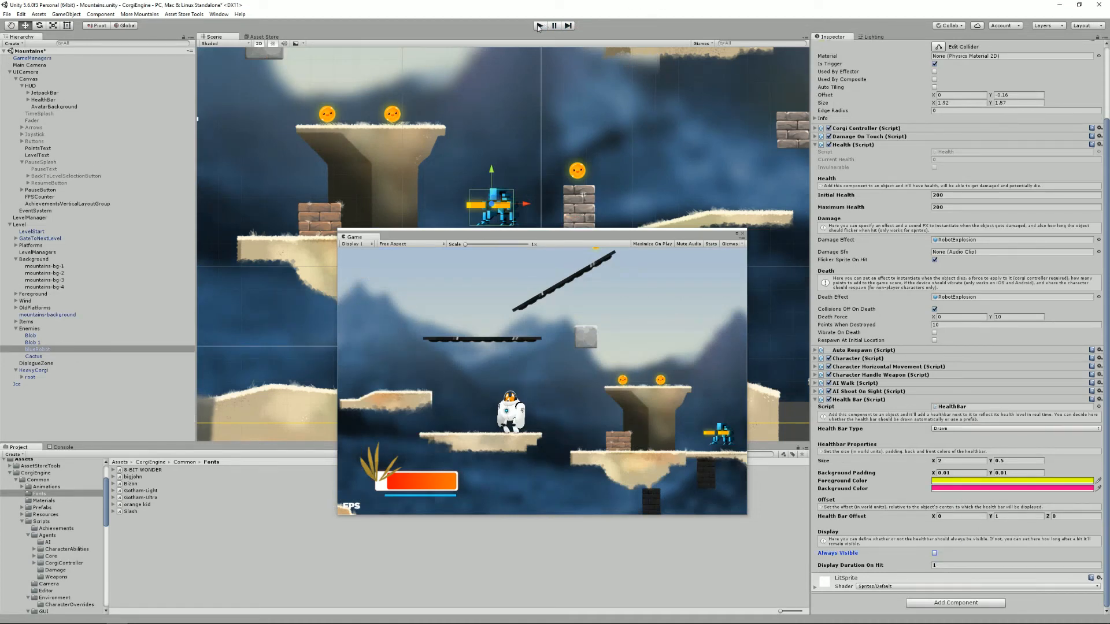
click(1012, 565)
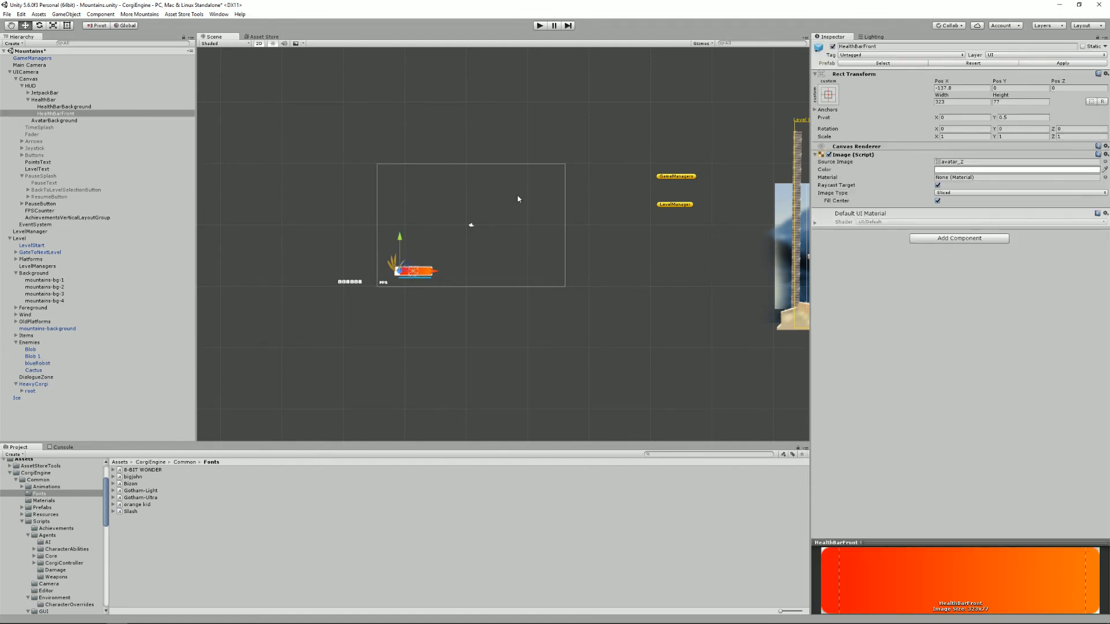
Step: Select Canvas > HUD > HealthBar to view its Progress Bar using HealthBarFront
click(44, 98)
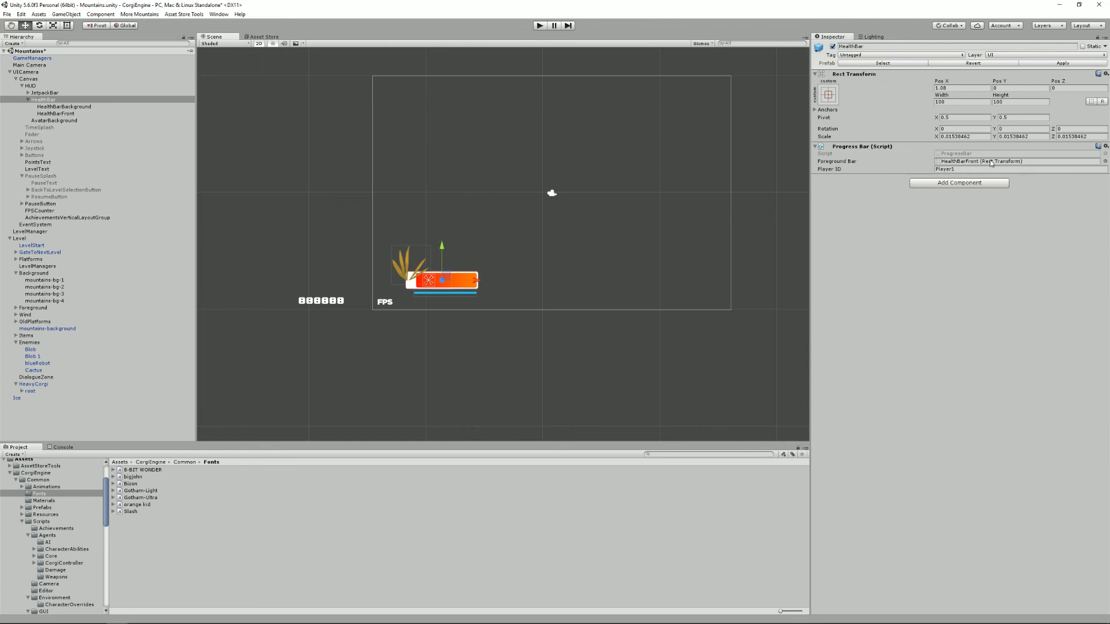
mouse_move(966, 164)
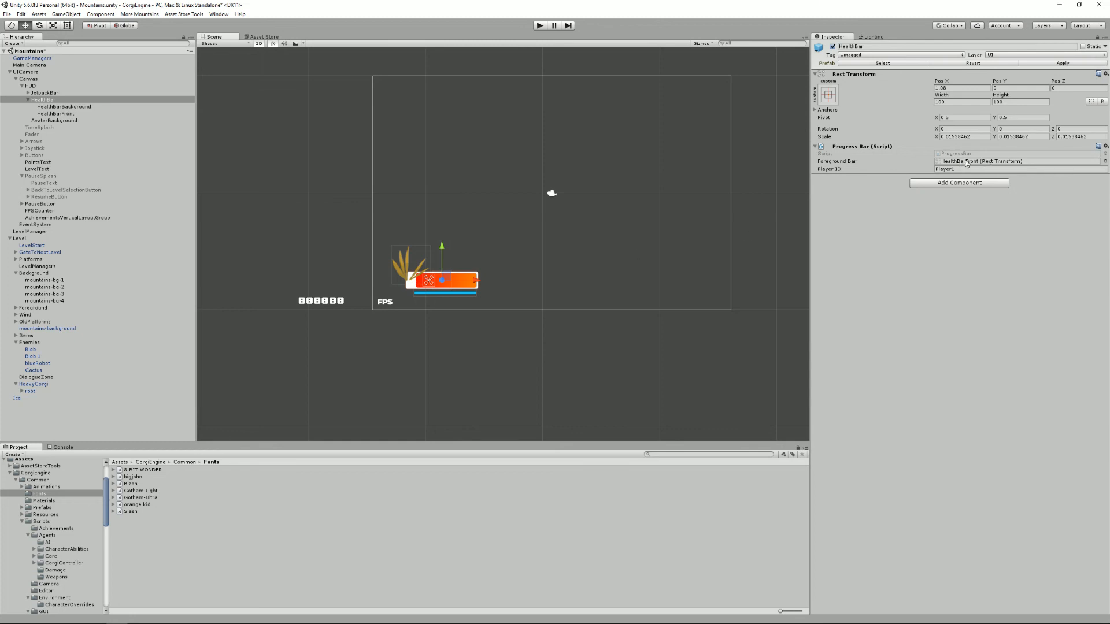